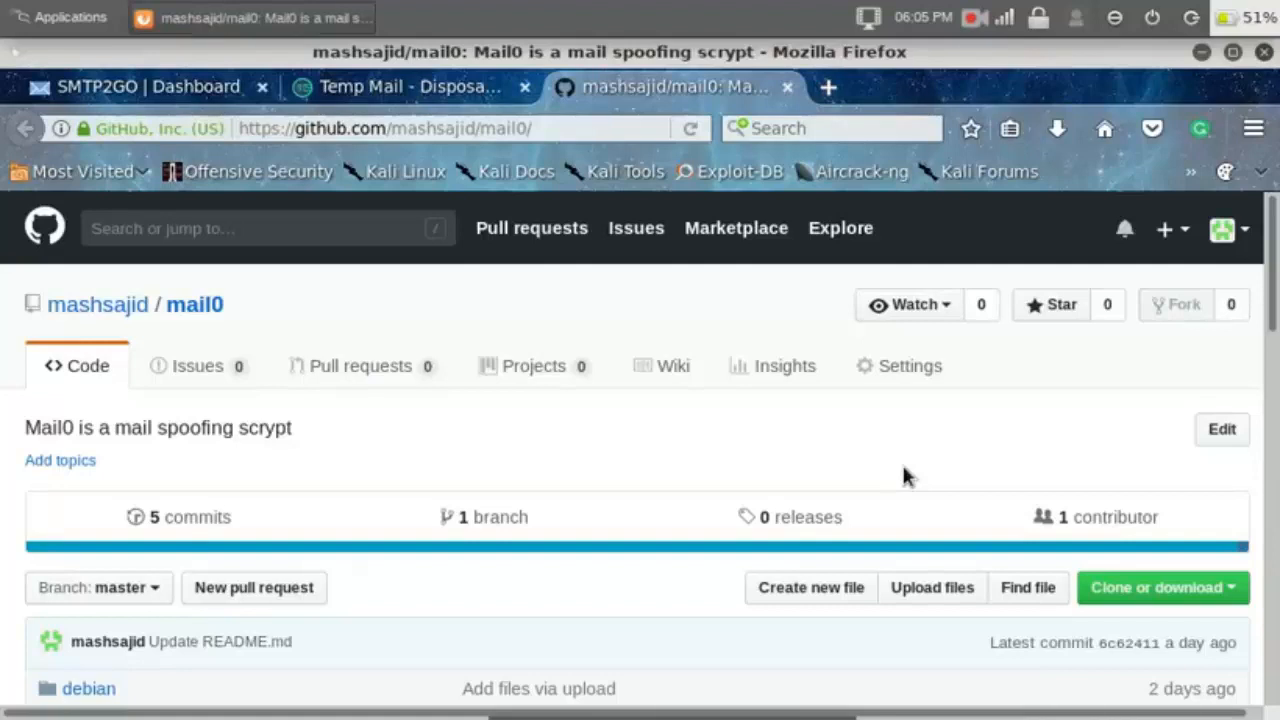
Clone the mail0 repository from the pasted URL into the Desktop folder
{"action": "scroll", "scroll_direction": "down", "scroll_amount": 3}
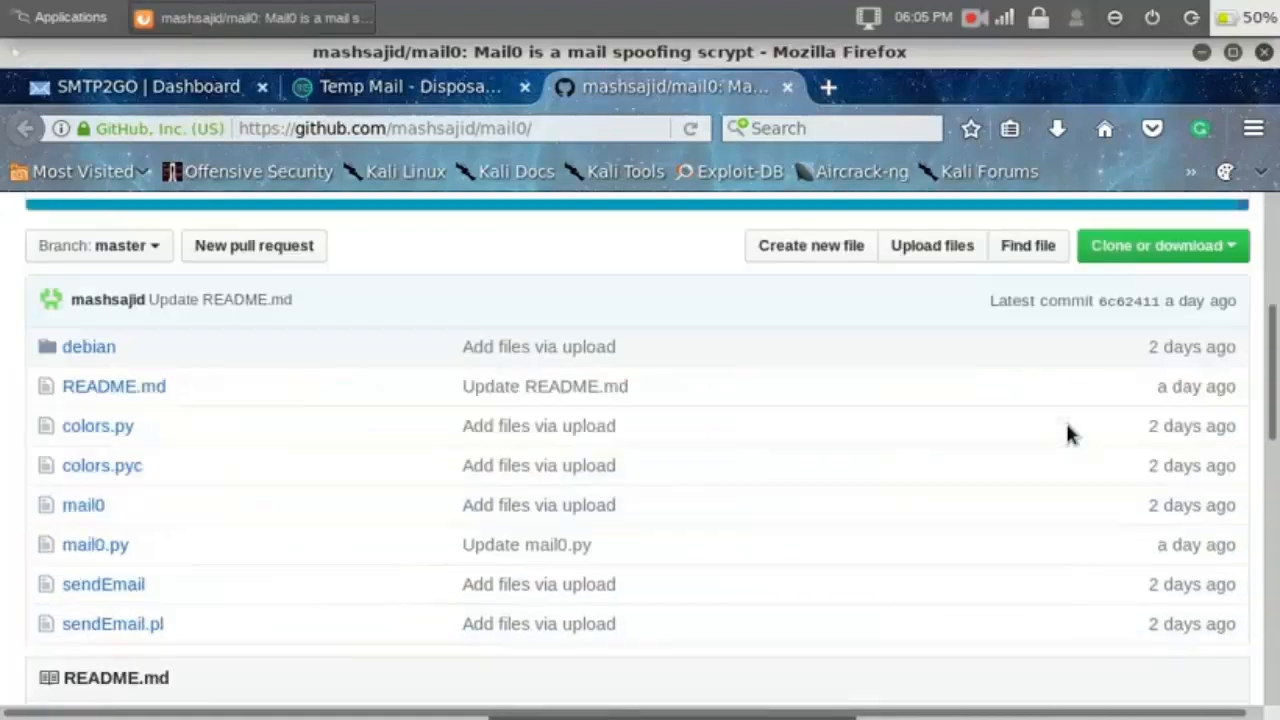
{"action": "left_click", "coordinate": [1158, 245]}
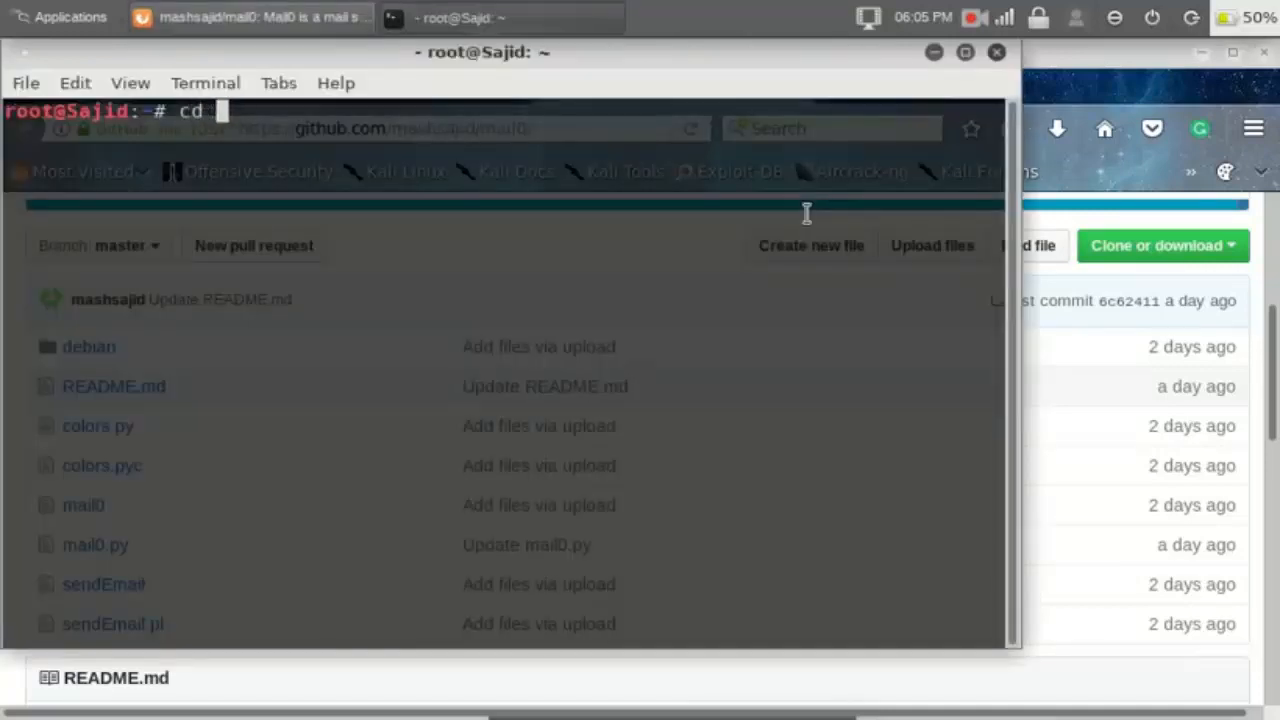
{"action": "type", "text": "Desktop &&"}
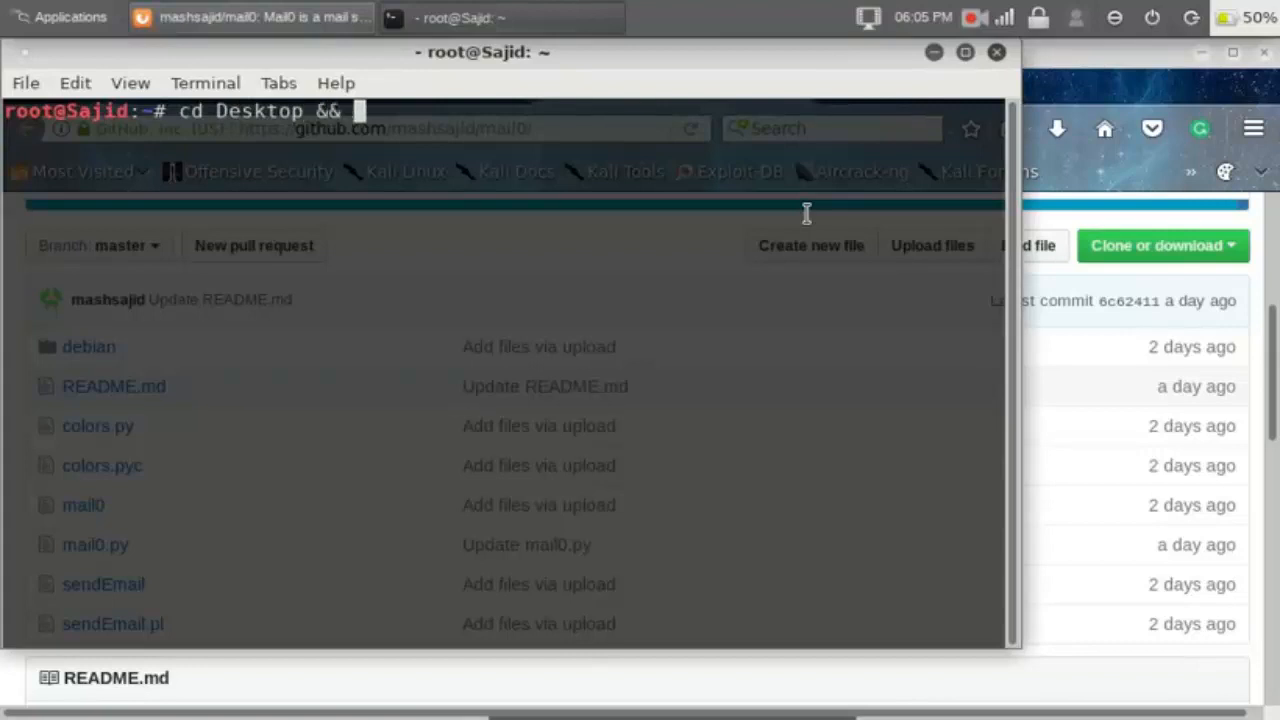
{"action": "type", "text": "git"}
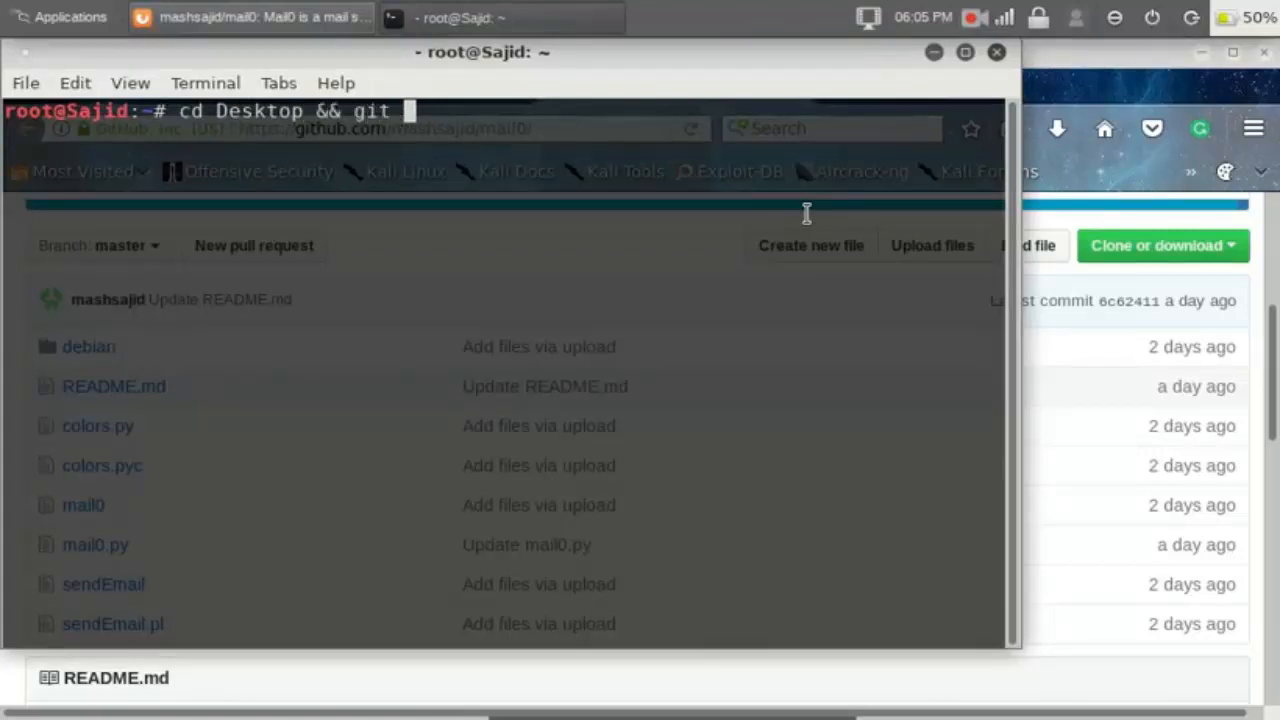
{"action": "type", "text": "clone"}
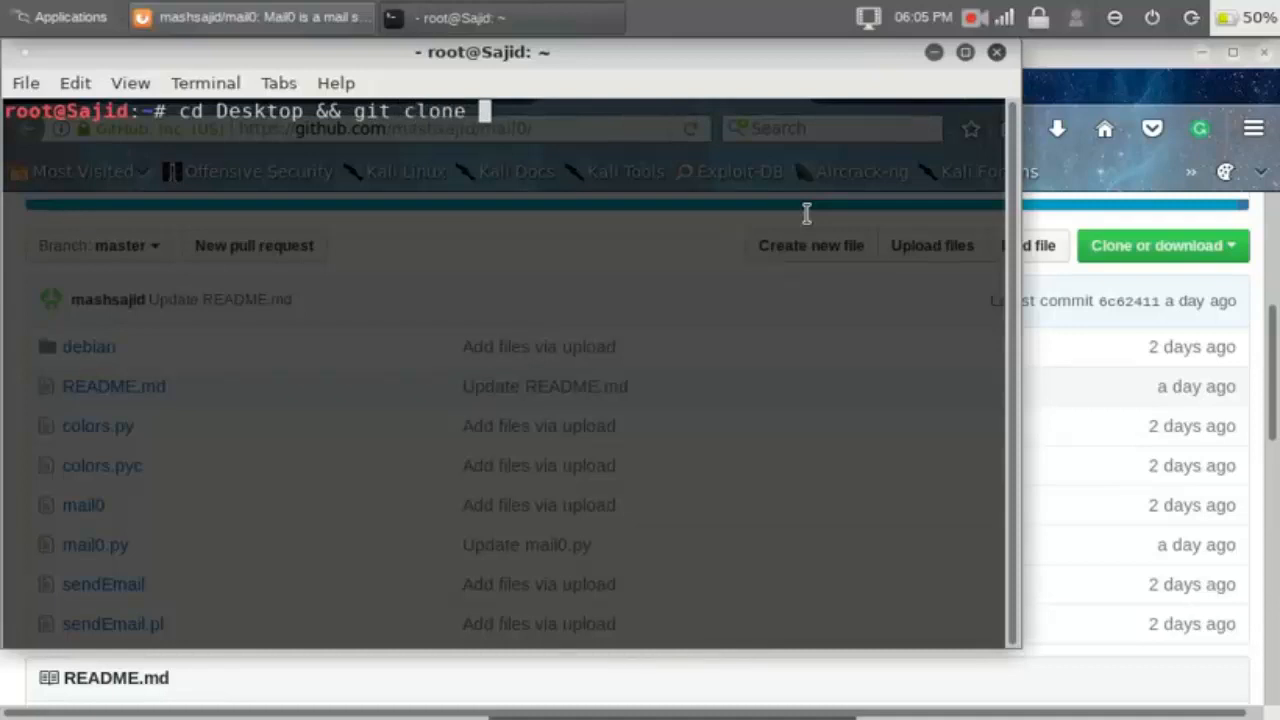
{"action": "right_click", "coordinate": [808, 213]}
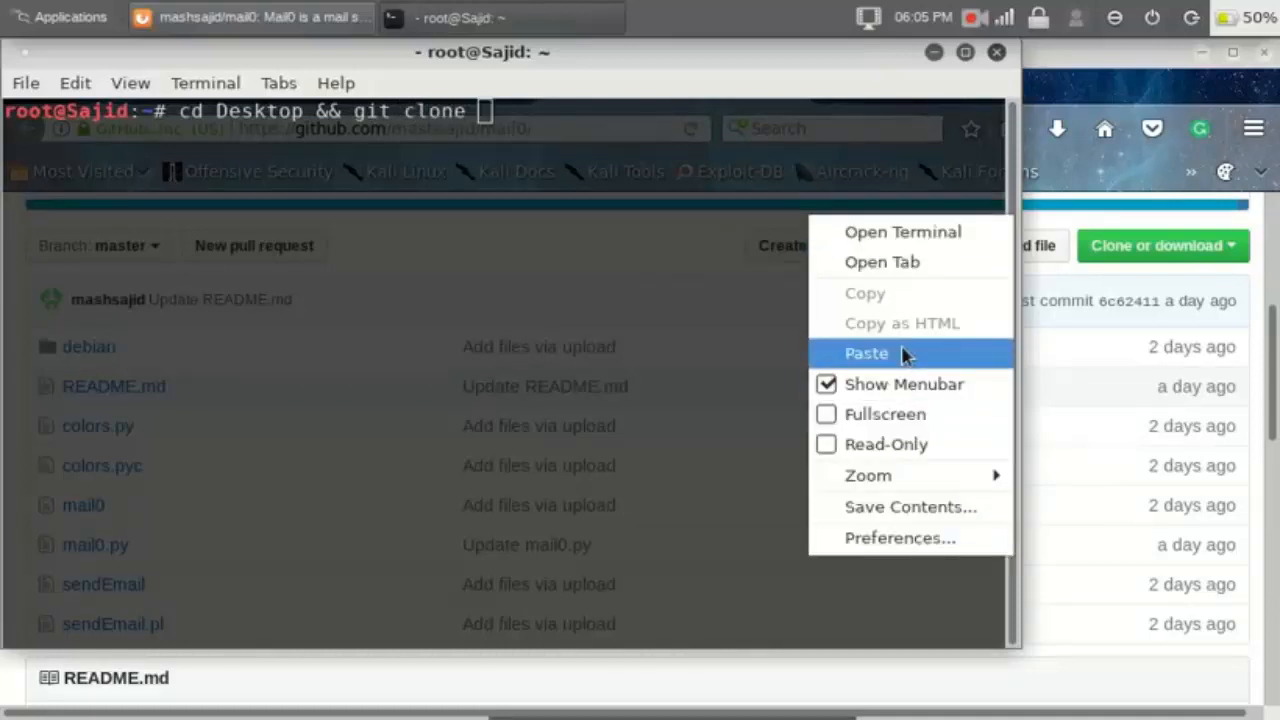
{"action": "left_click", "coordinate": [866, 353]}
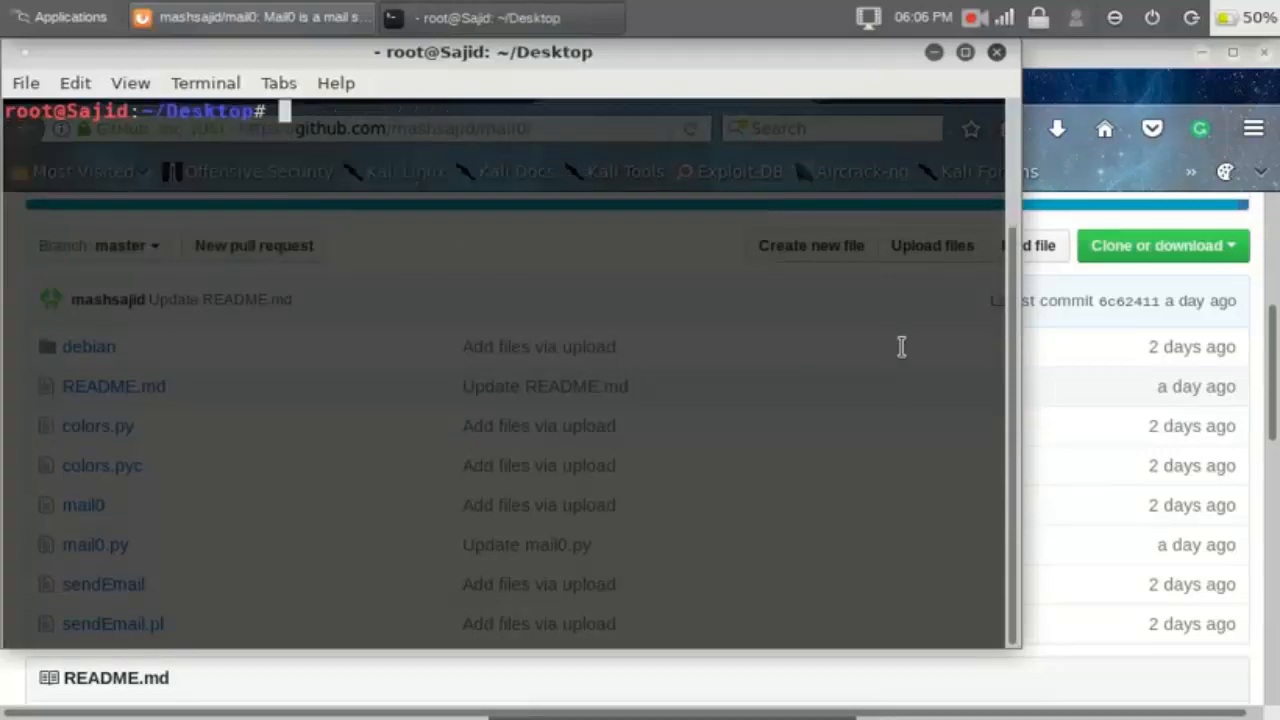
Enter the mail0 folder and list its files
{"action": "type", "text": "cd m"}
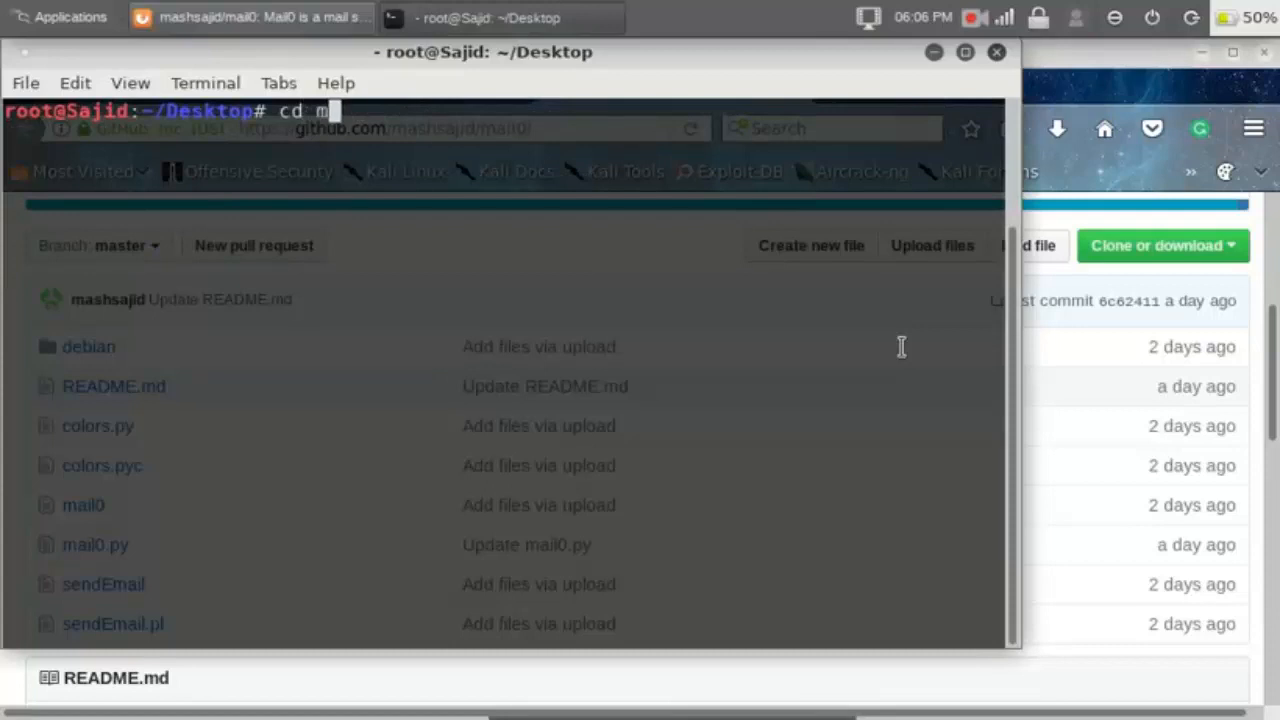
{"action": "type", "text": "ail"}
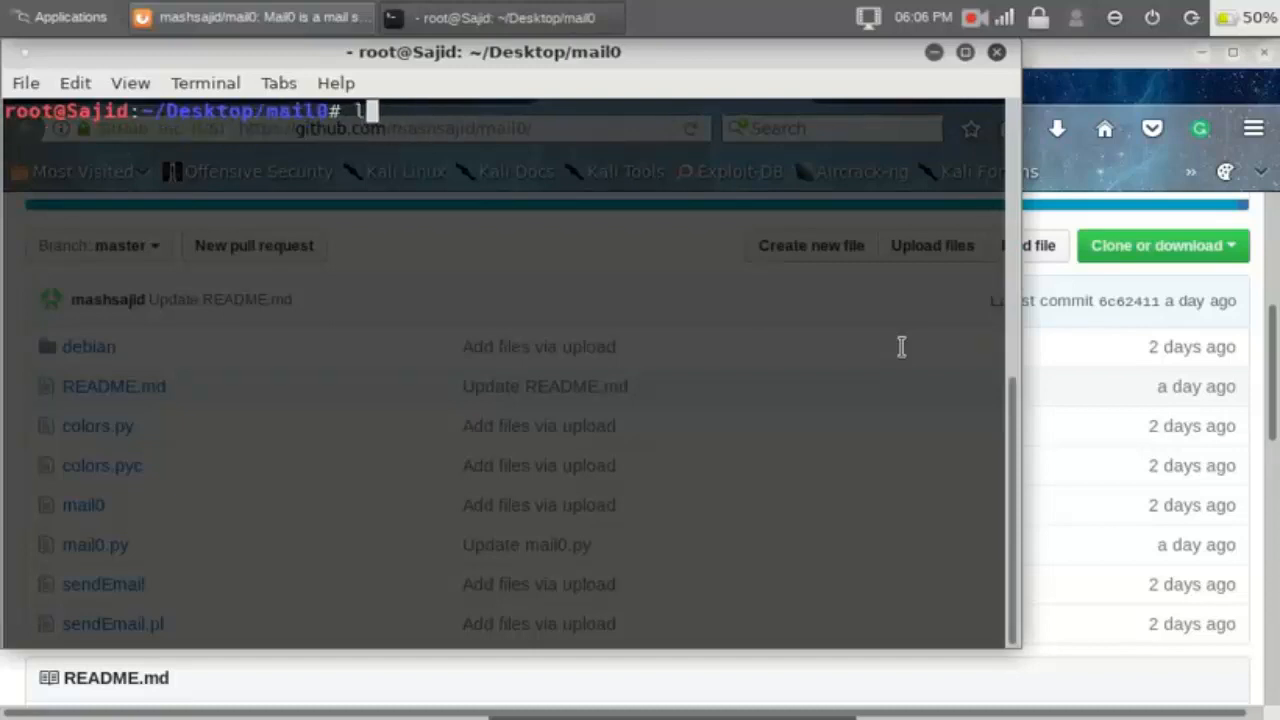
{"action": "type", "text": "ls"}
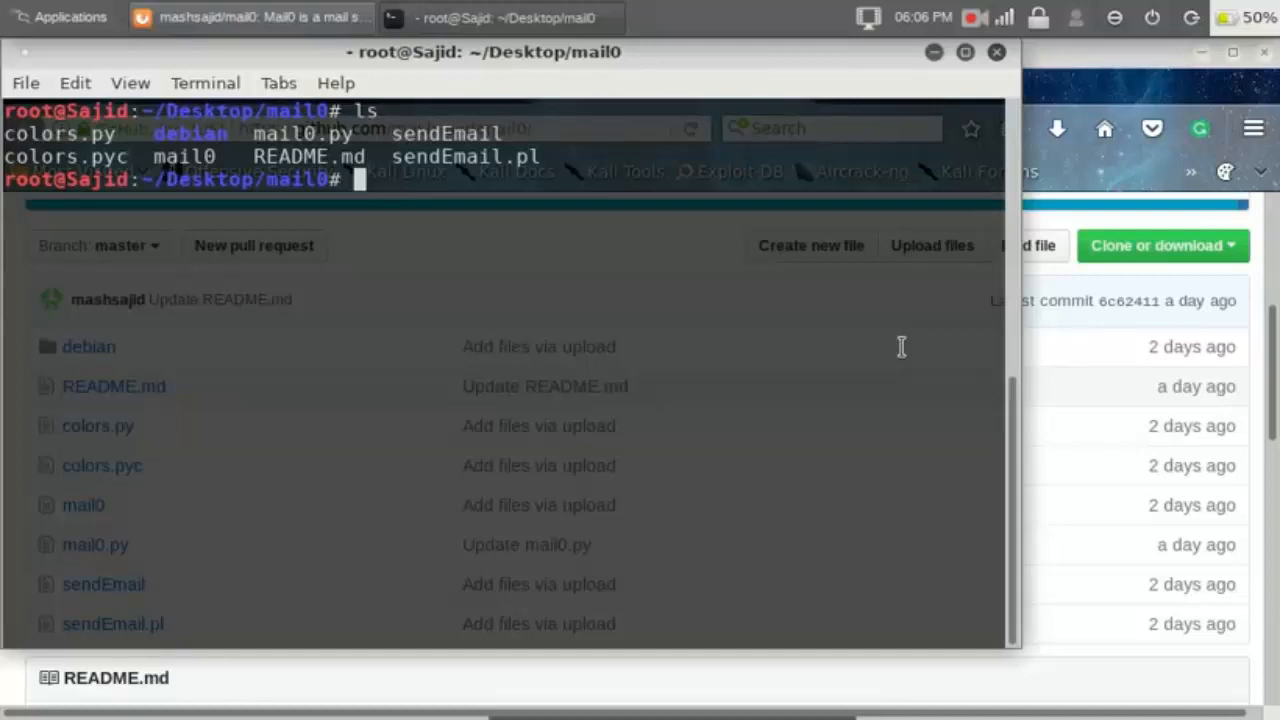
Run chmod +x on sendEmail, then clear the screen and relist the folder
{"action": "type", "text": "chmod"}
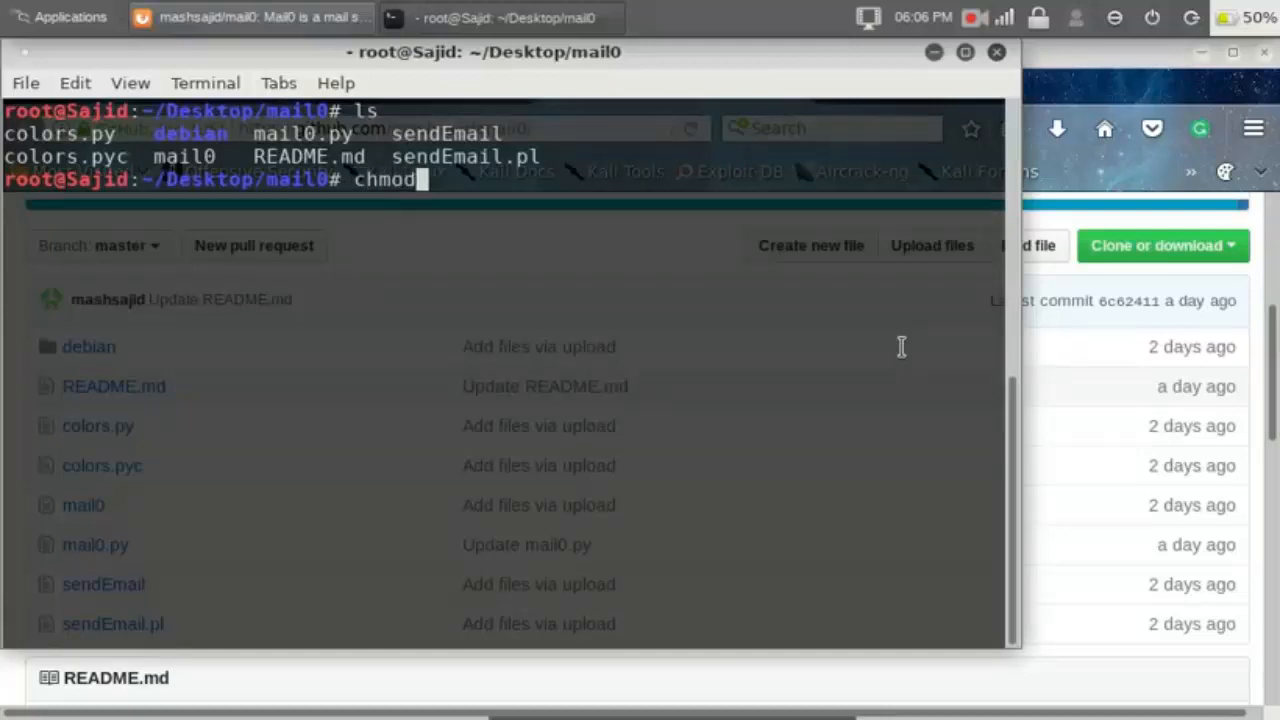
{"action": "type", "text": "send"}
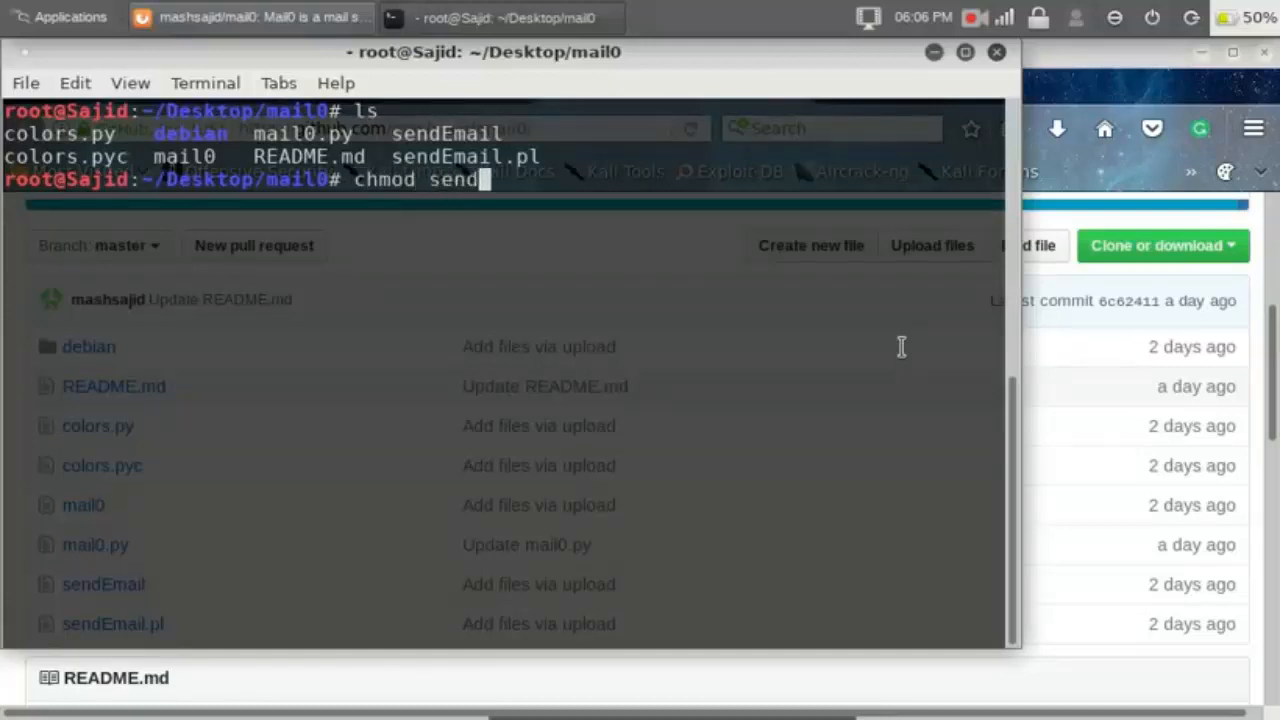
{"action": "type", "text": "Email"}
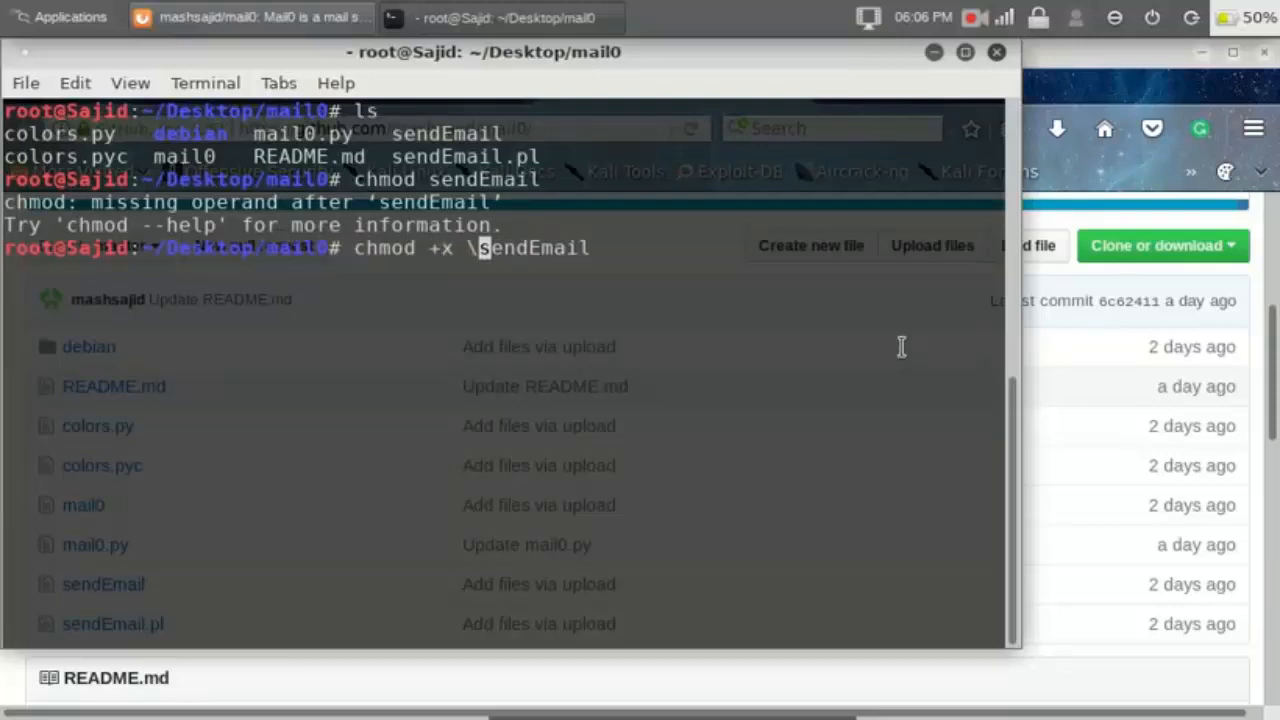
{"action": "type", "text": "cl"}
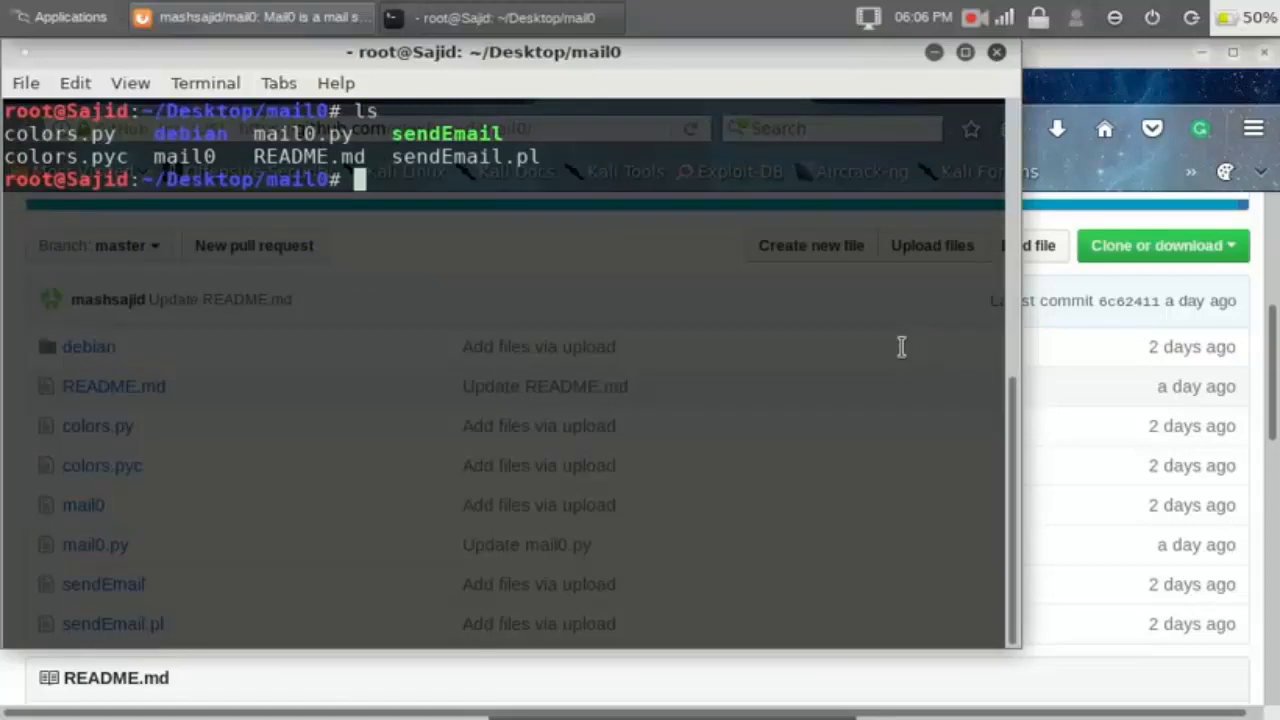
{"action": "type", "text": "python"}
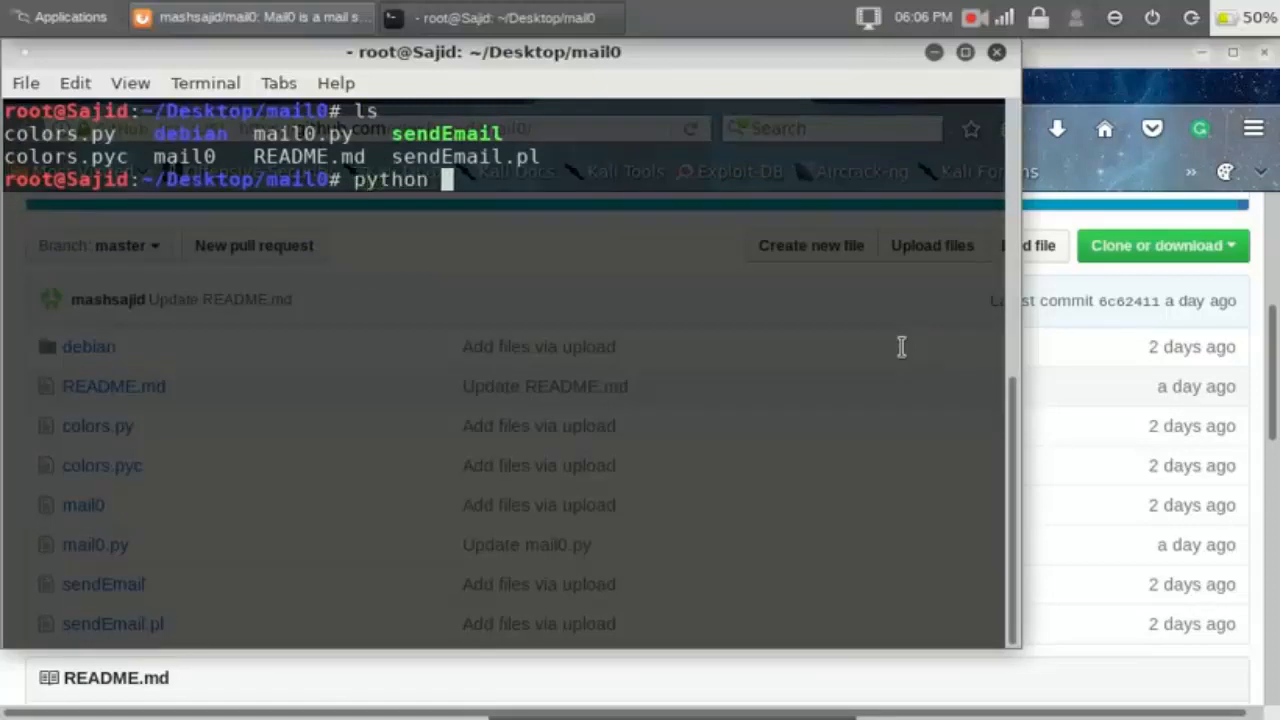
{"action": "type", "text": "mail"}
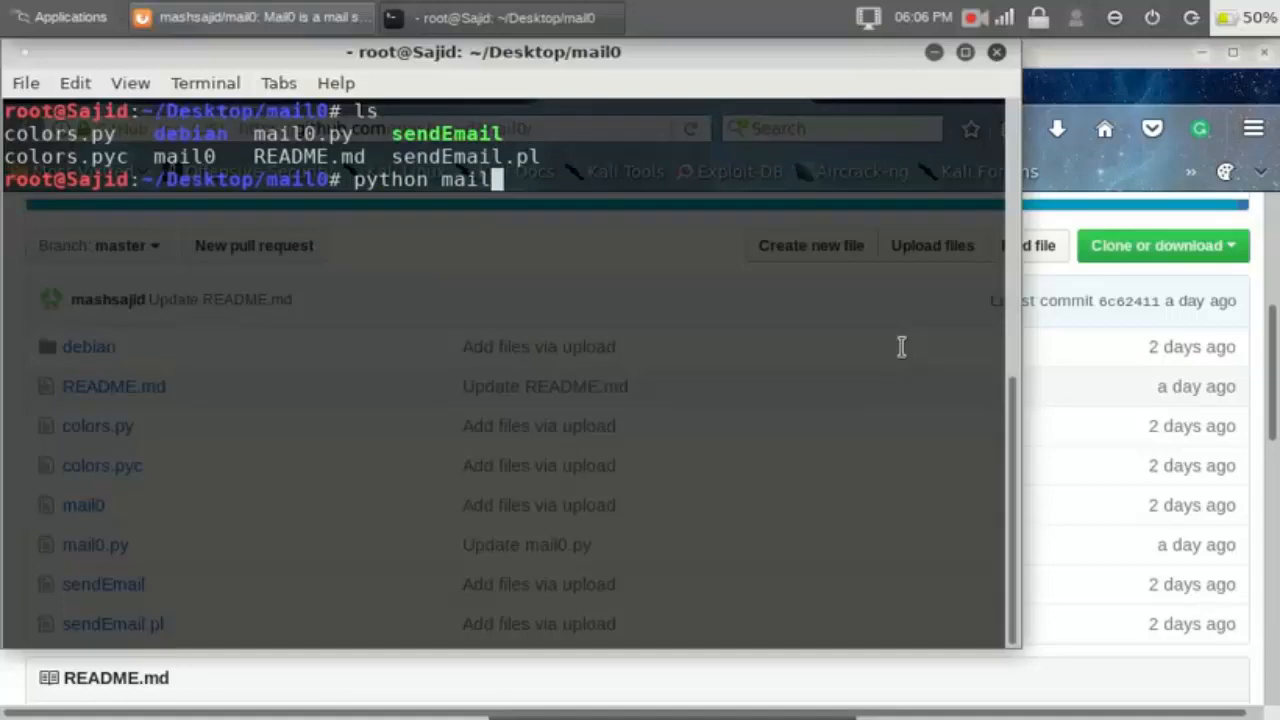
{"action": "type", "text": "0."}
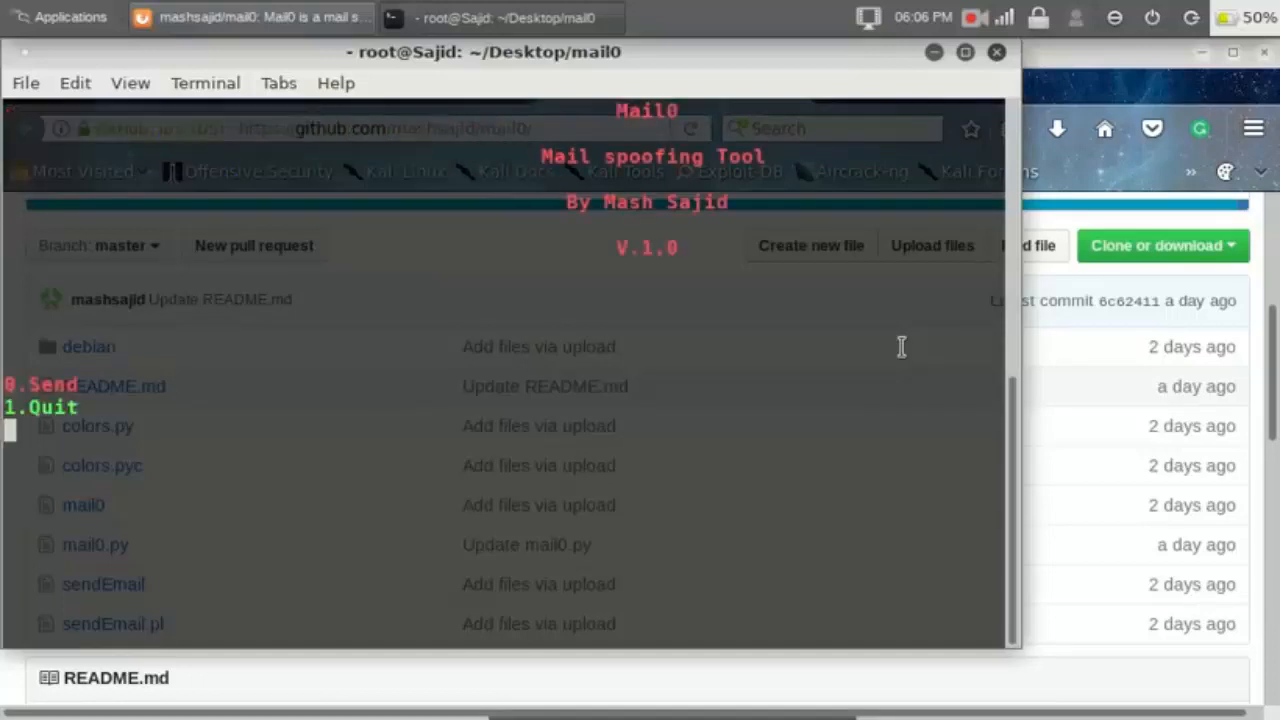
{"action": "type", "text": "0"}
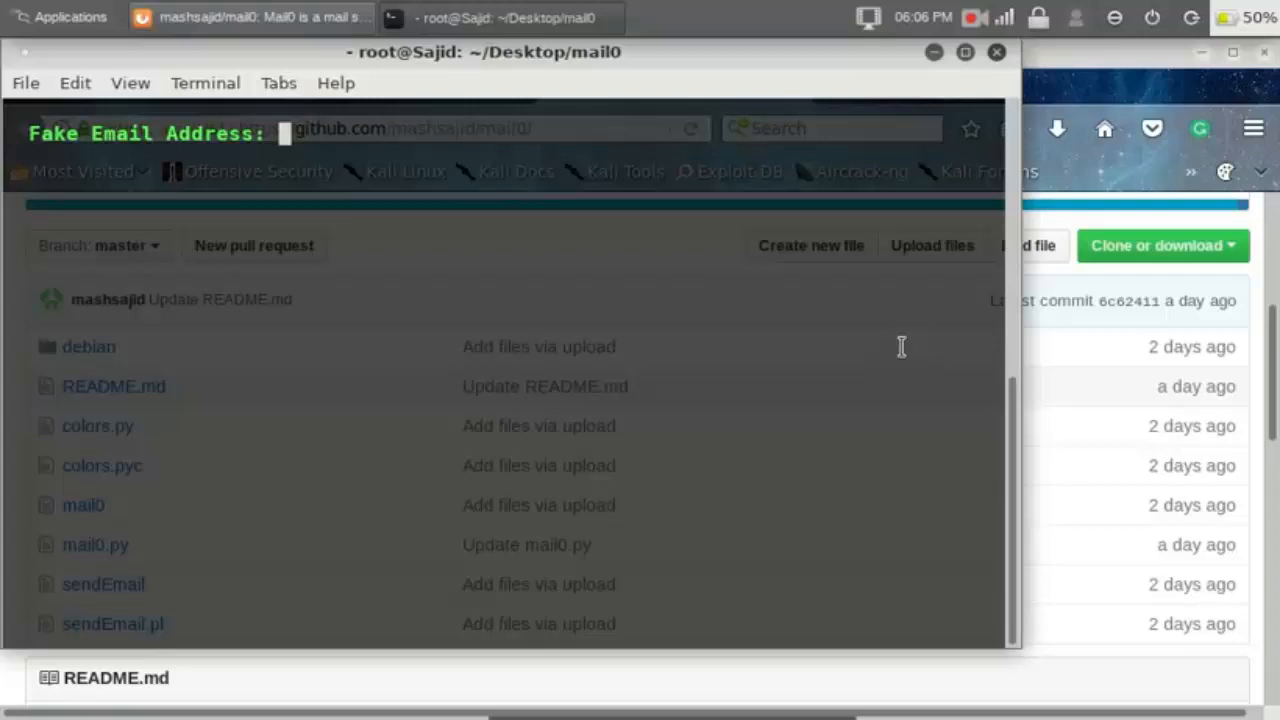
{"action": "type", "text": "te"}
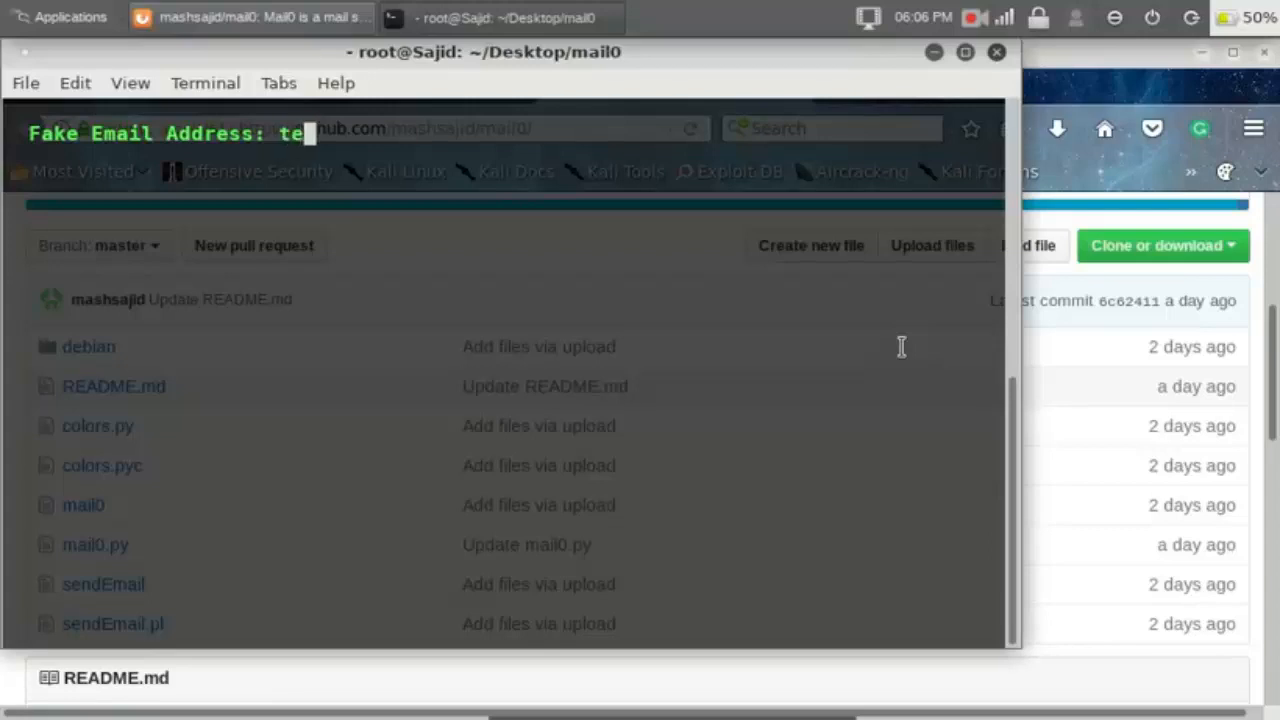
{"action": "type", "text": "st@g"}
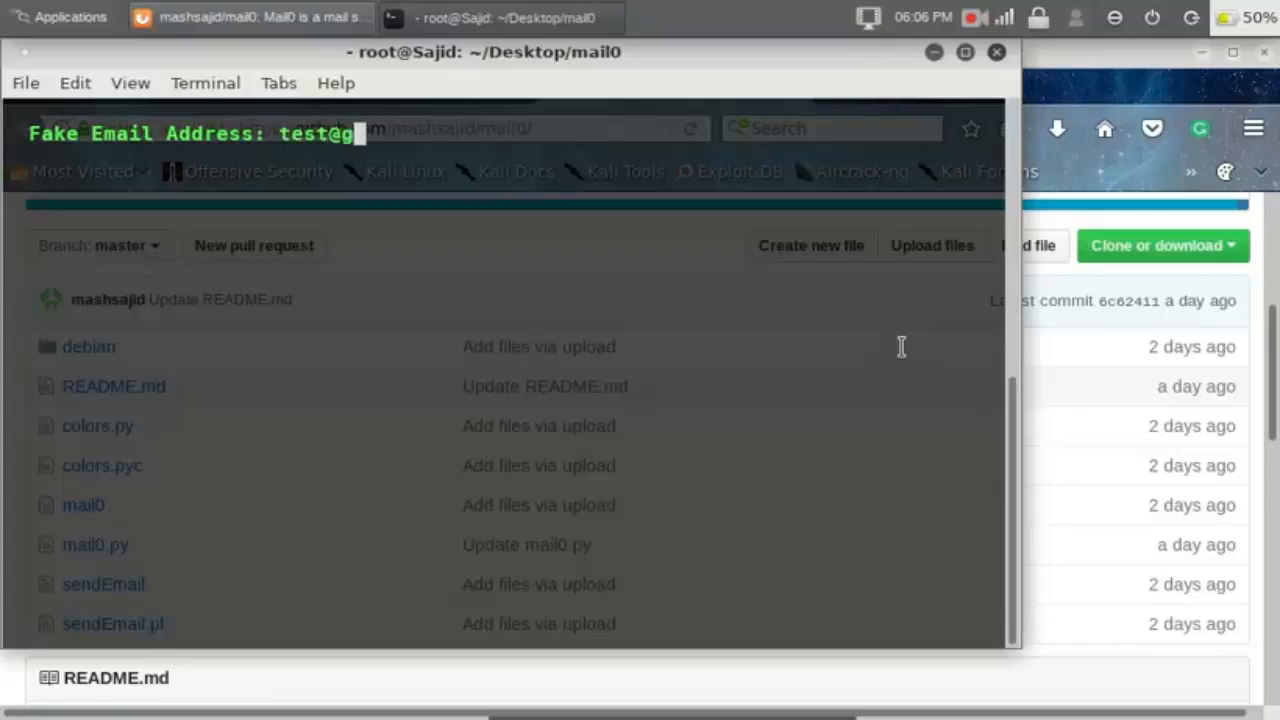
{"action": "type", "text": "mail.coin"}
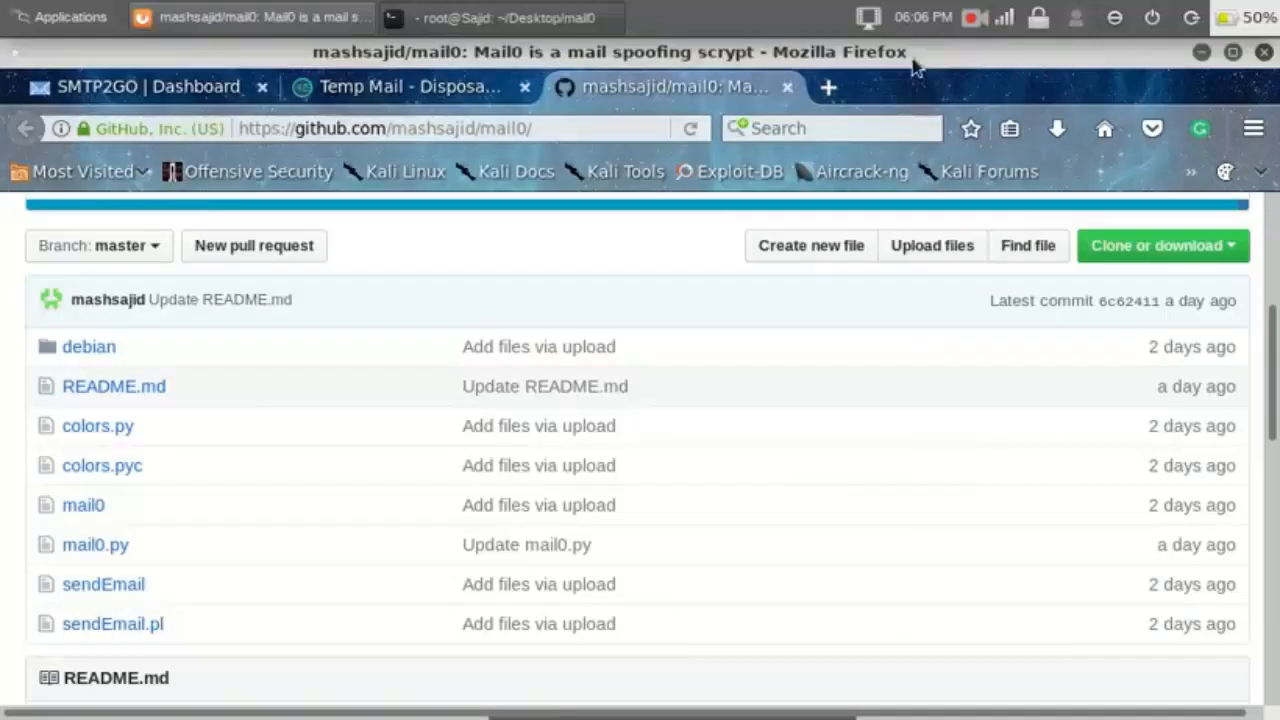
{"action": "left_click", "coordinate": [410, 87]}
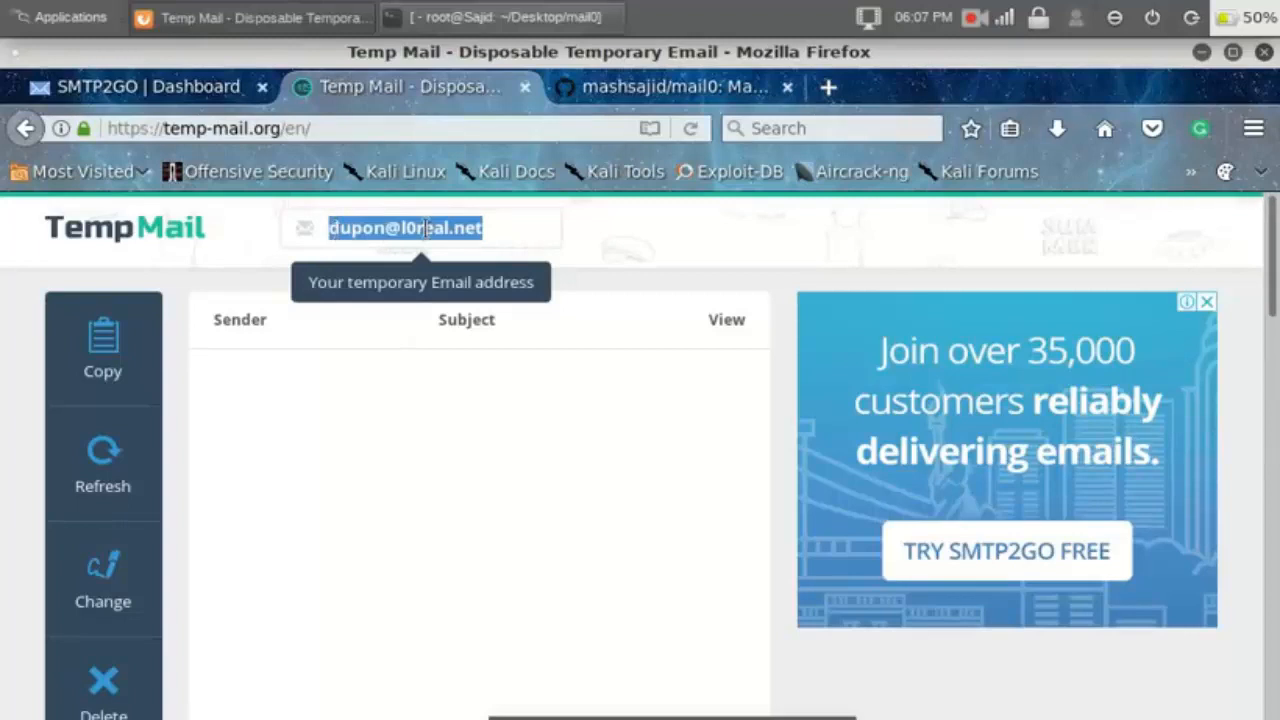
{"action": "right_click", "coordinate": [420, 228]}
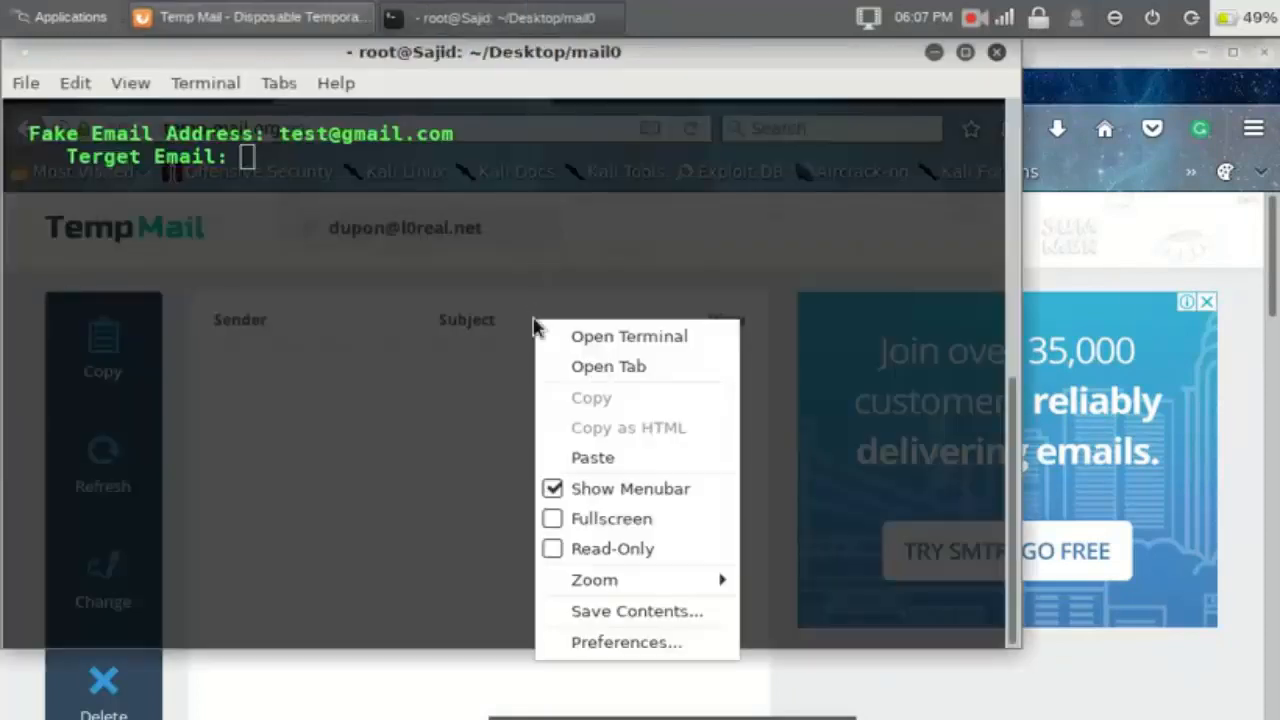
{"action": "left_click", "coordinate": [592, 457]}
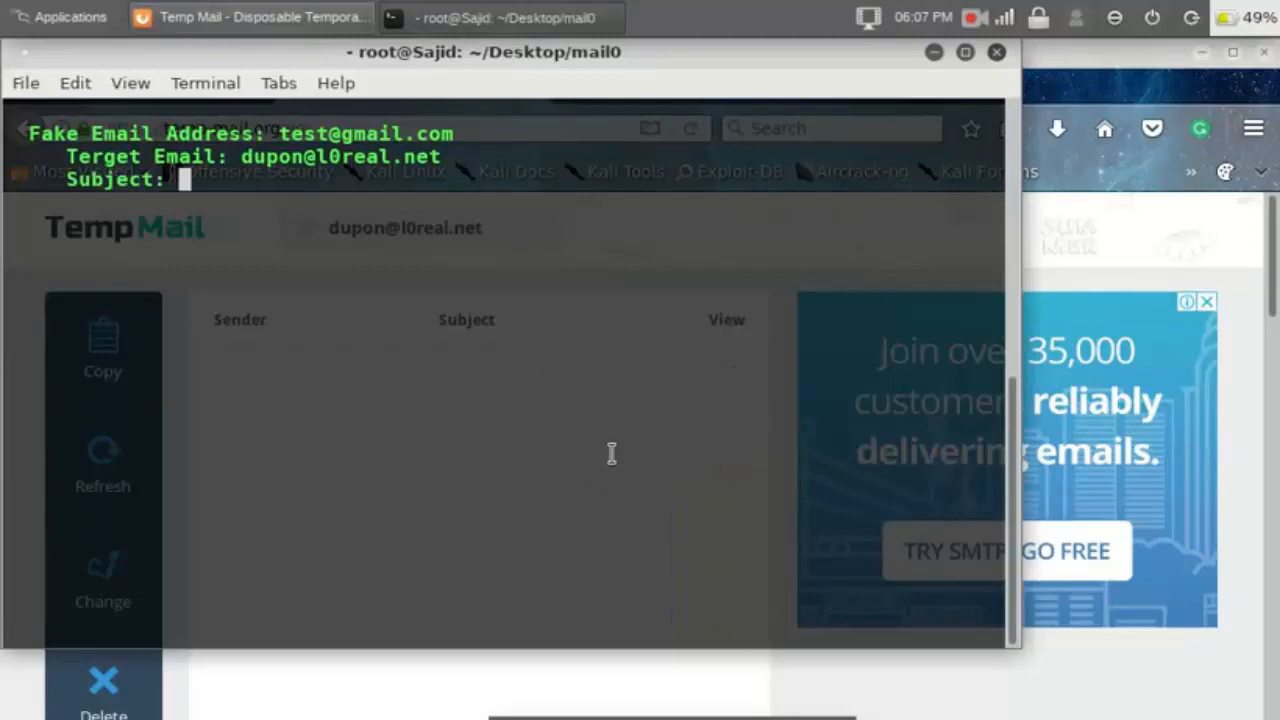
{"action": "type", "text": "TR"}
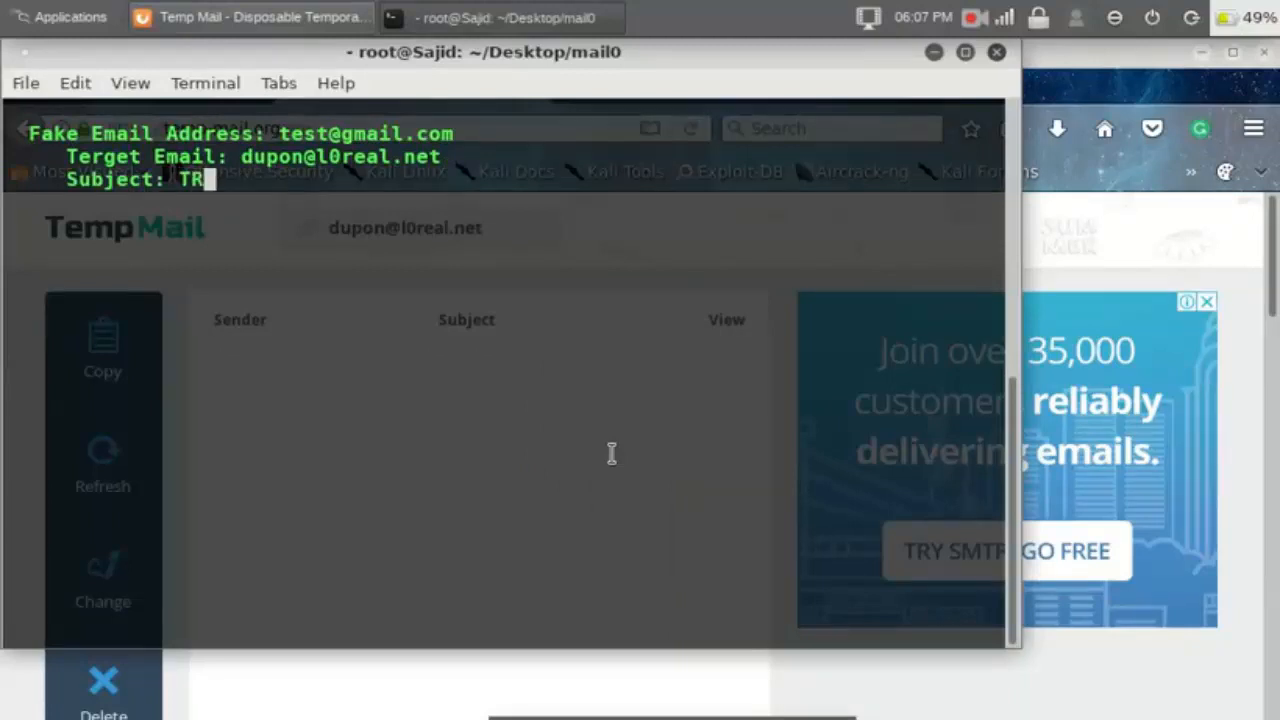
{"action": "type", "text": "est"}
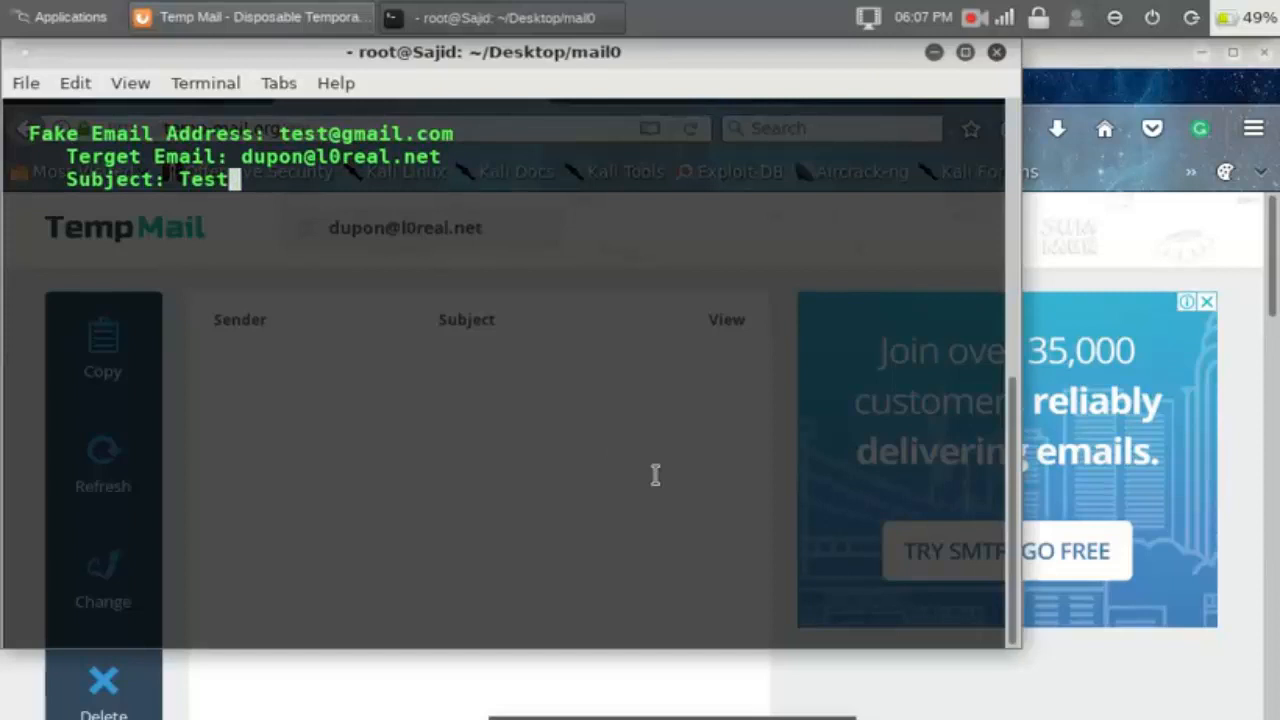
{"action": "type", "text": "Test"}
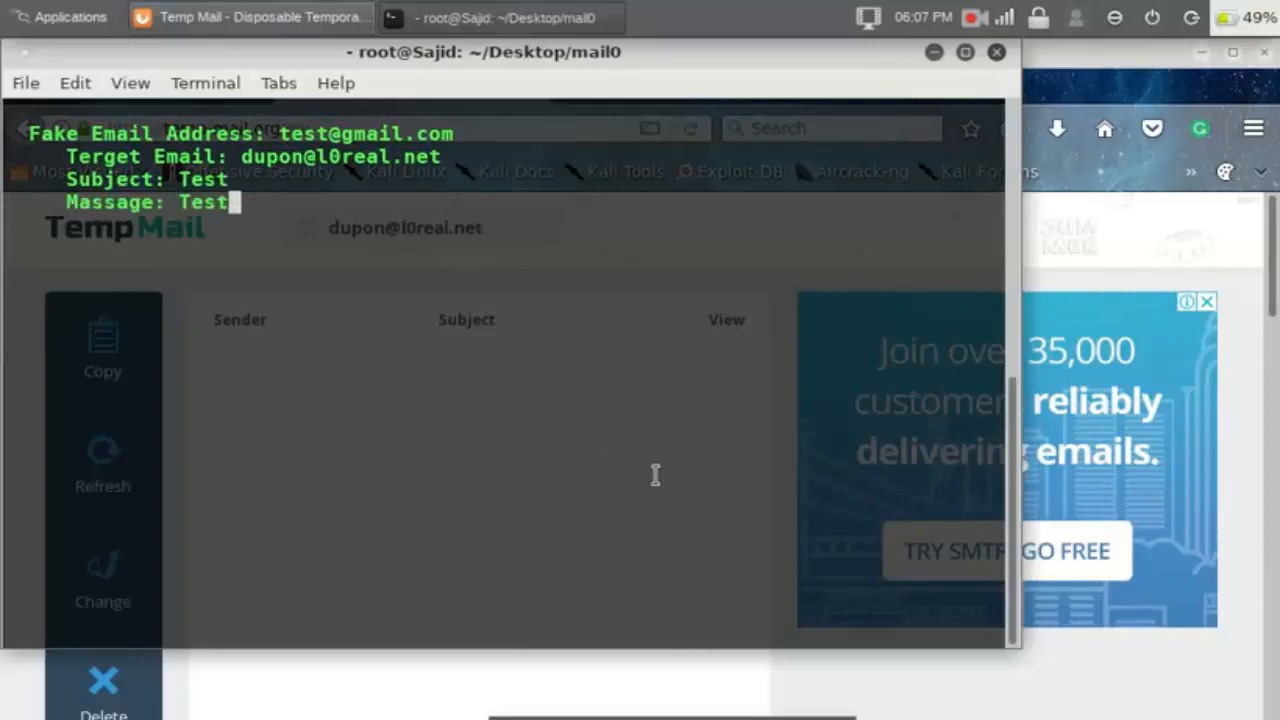
Enter mail.smtp2go.com:2525 as the SMTP server
{"action": "type", "text": "m"}
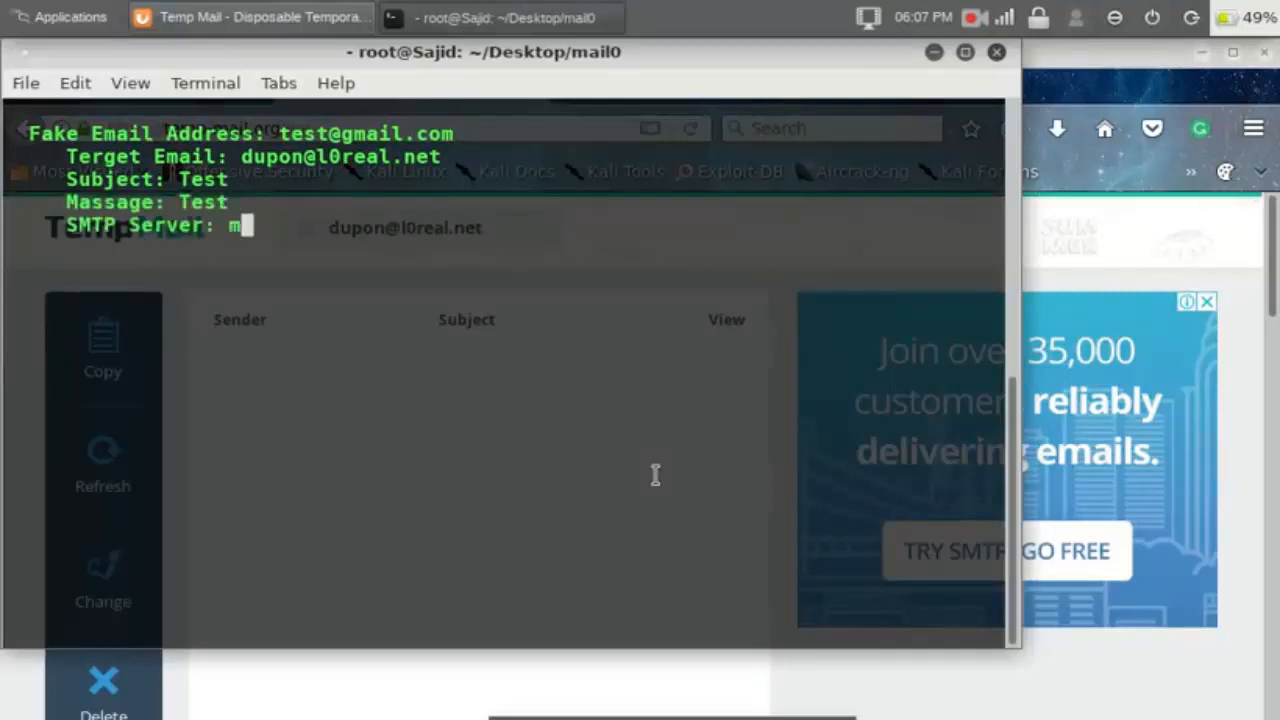
{"action": "type", "text": "ail."}
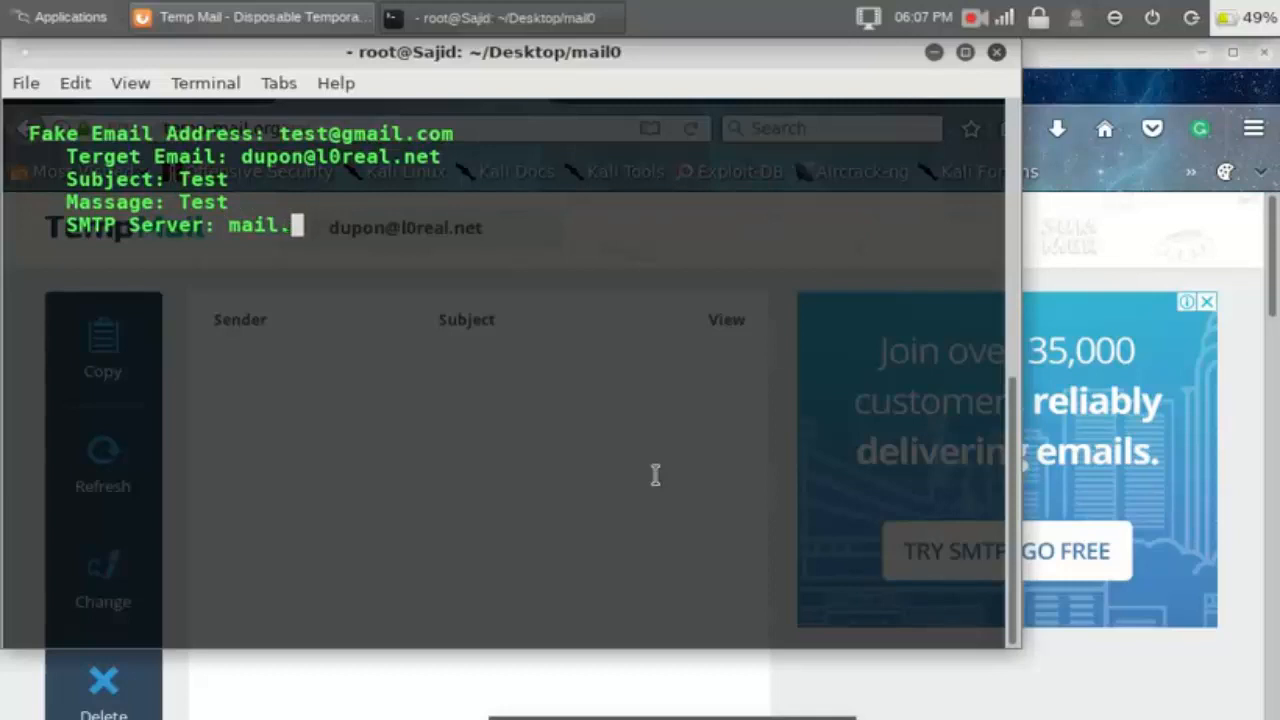
{"action": "type", "text": "st"}
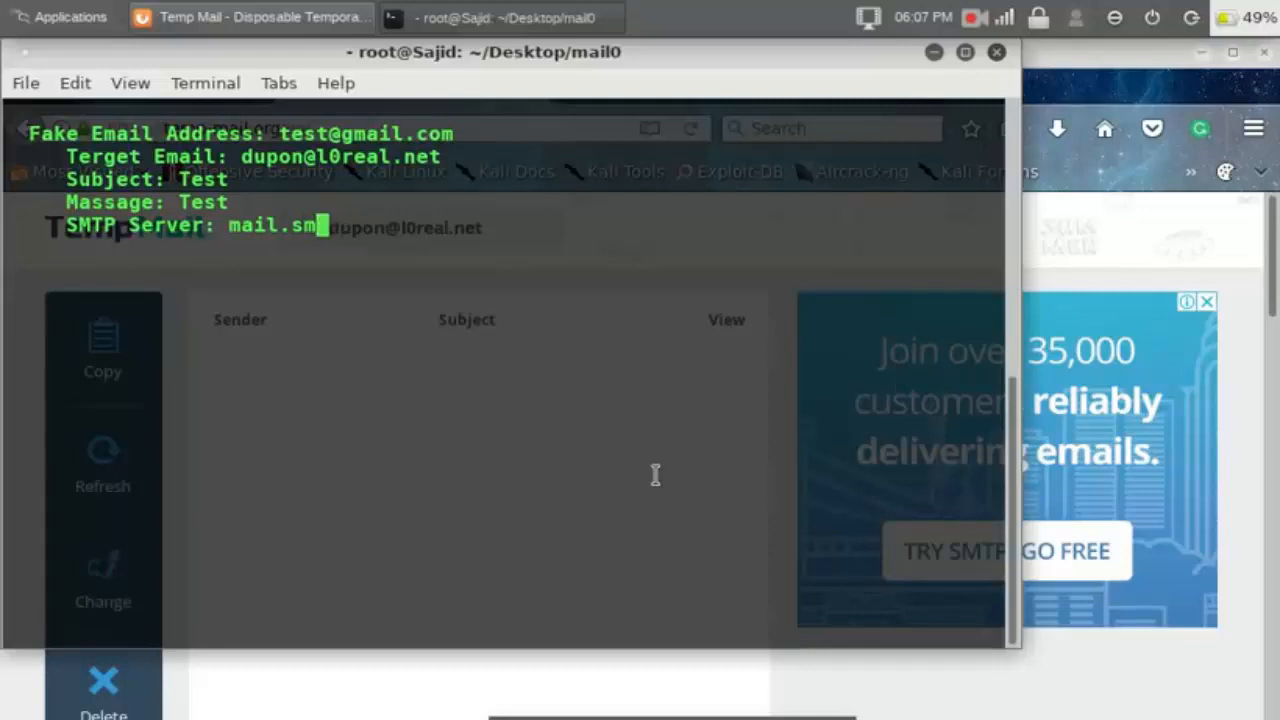
{"action": "type", "text": "p"}
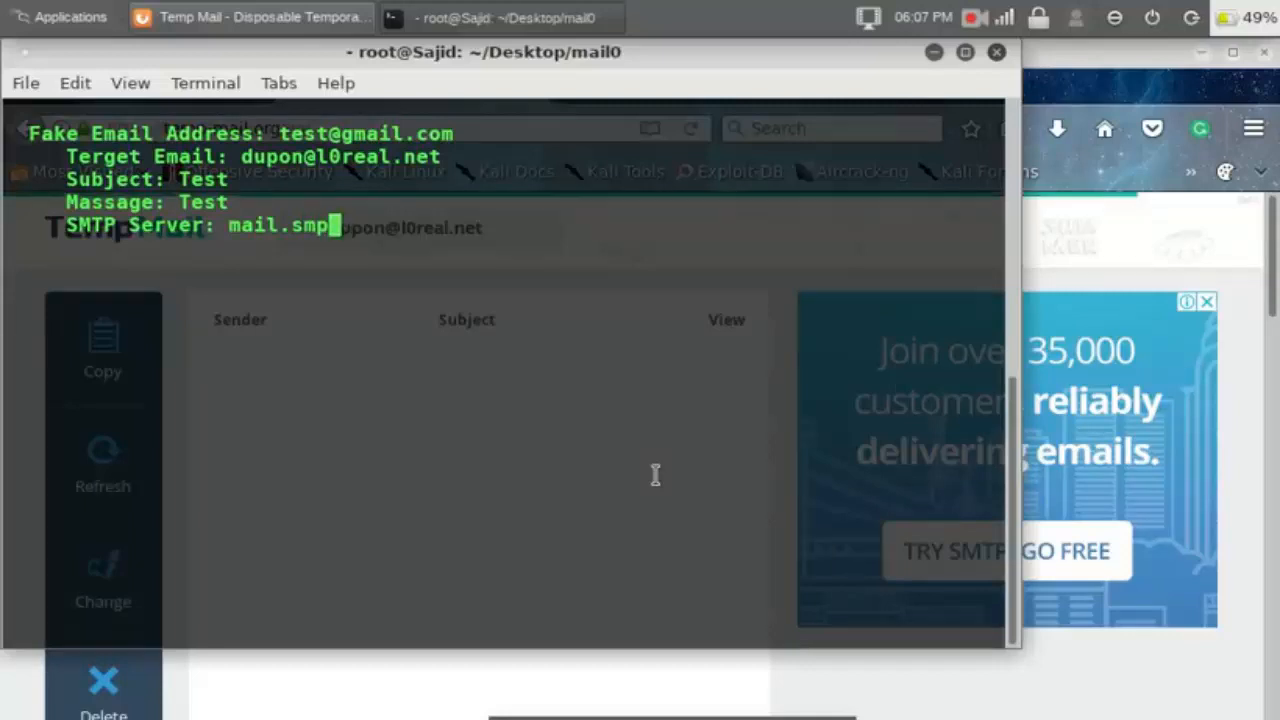
{"action": "type", "text": "2"}
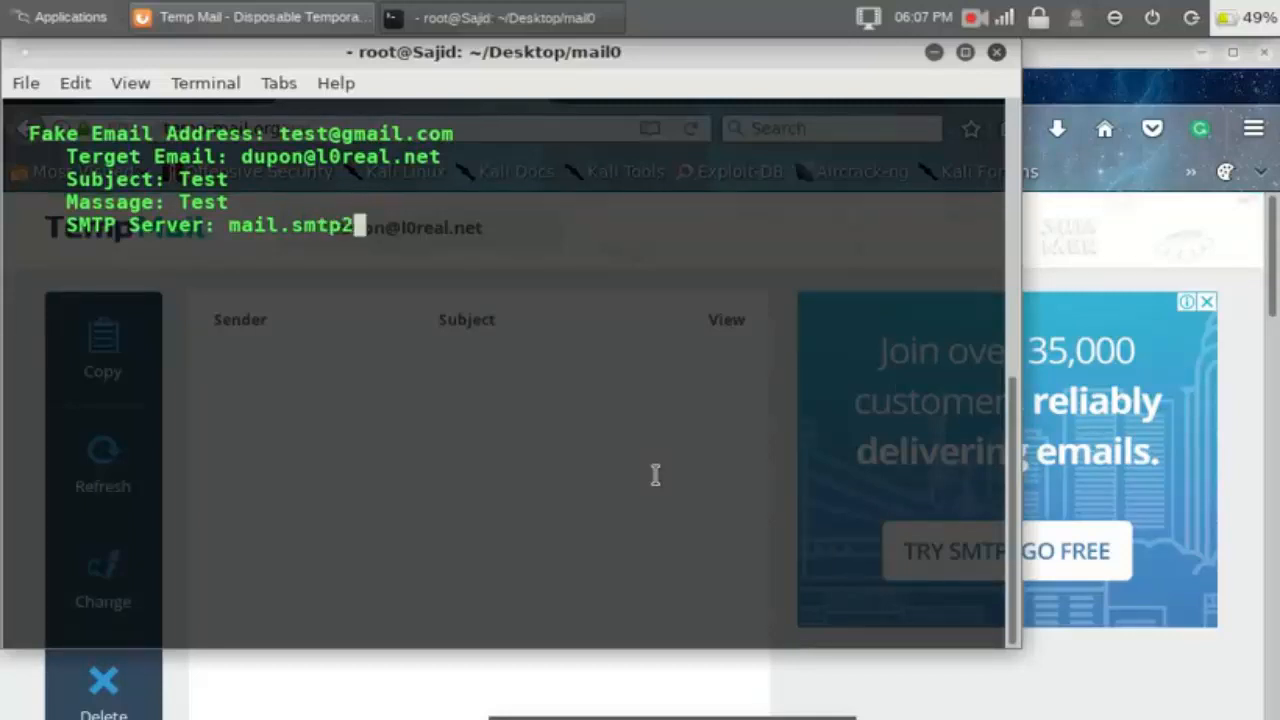
{"action": "type", "text": "go.com:2525"}
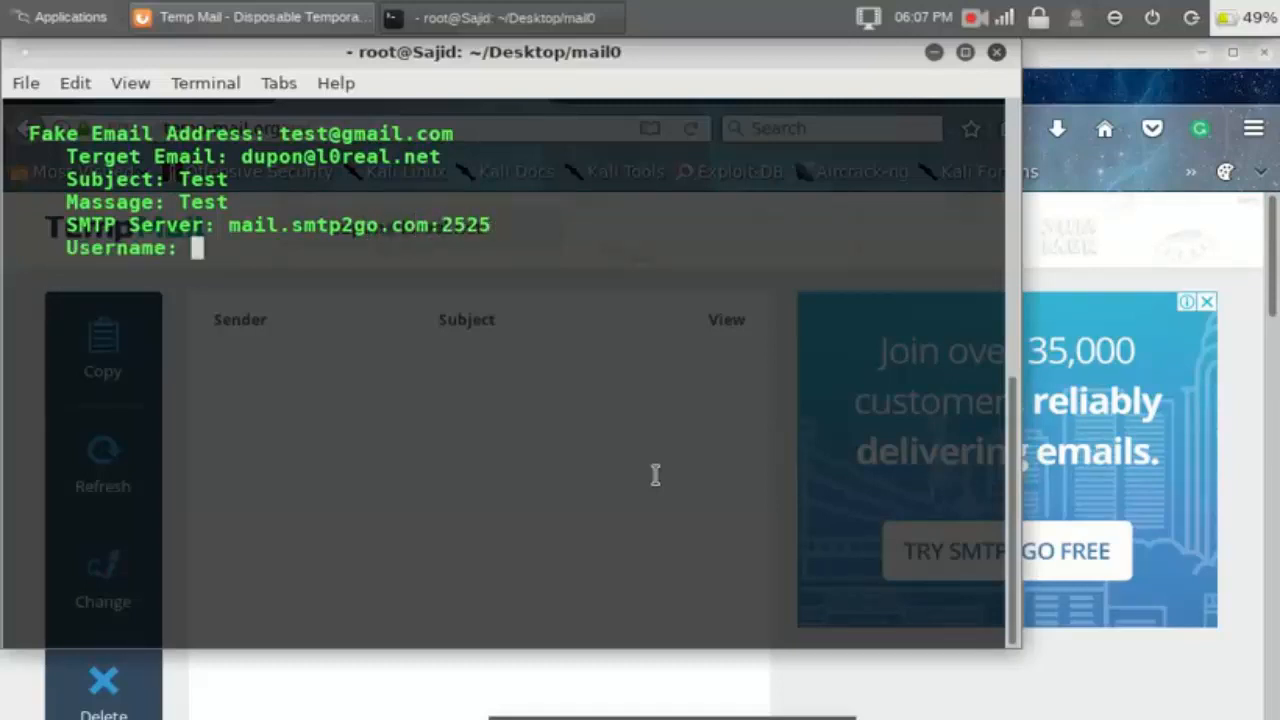
{"action": "type", "text": "ma"}
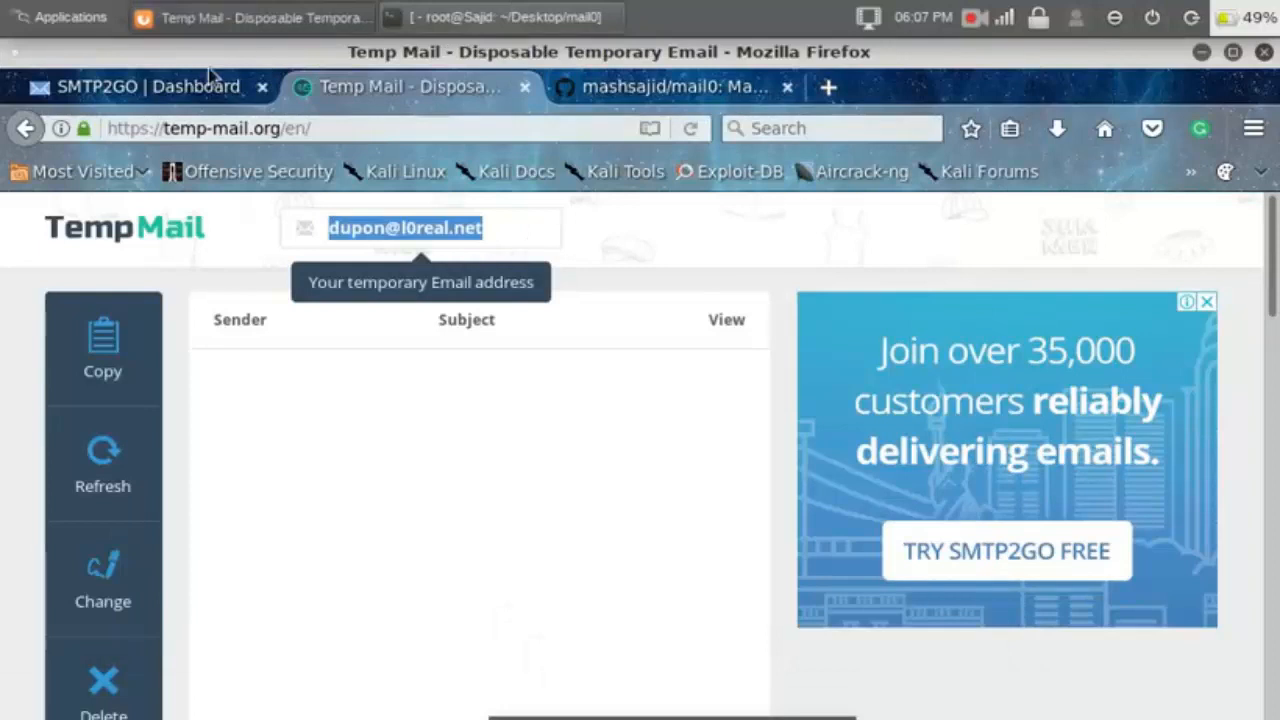
Open SMTP2GO Settings > Users listing mashsajid and mashsajid1, and select mashsajid1
{"action": "left_click", "coordinate": [145, 87]}
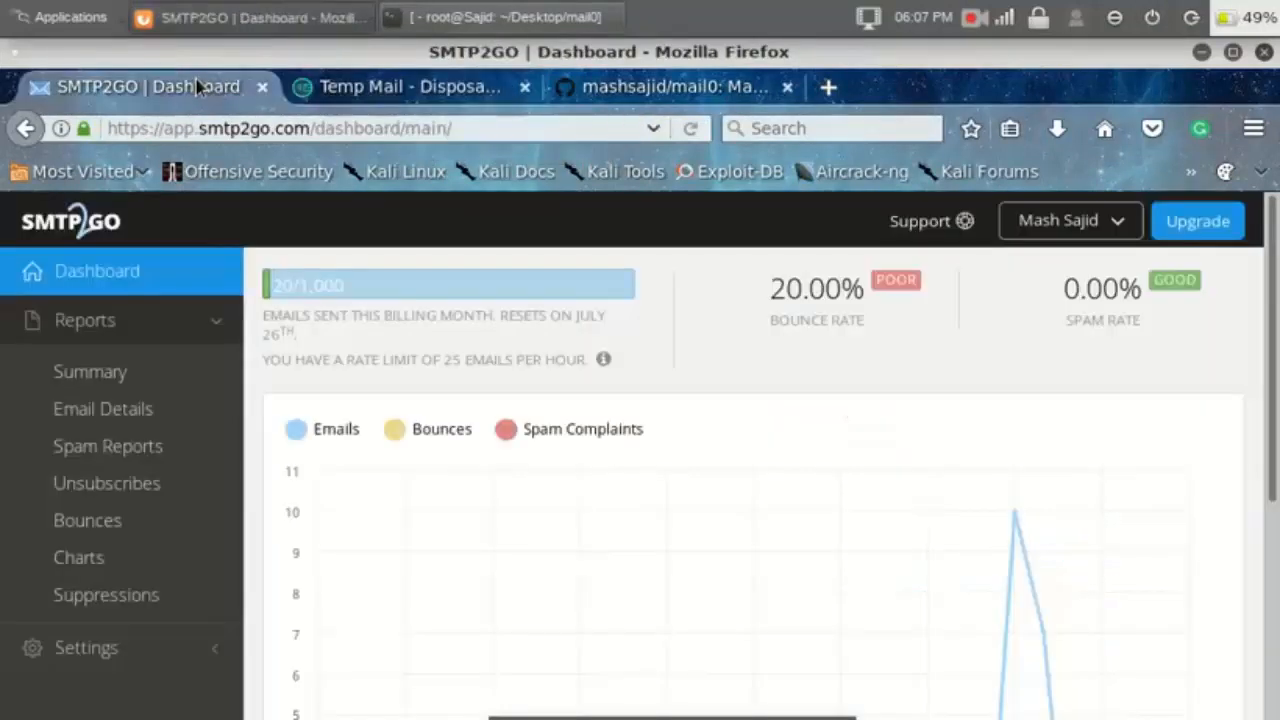
{"action": "mouse_move", "coordinate": [170, 647]}
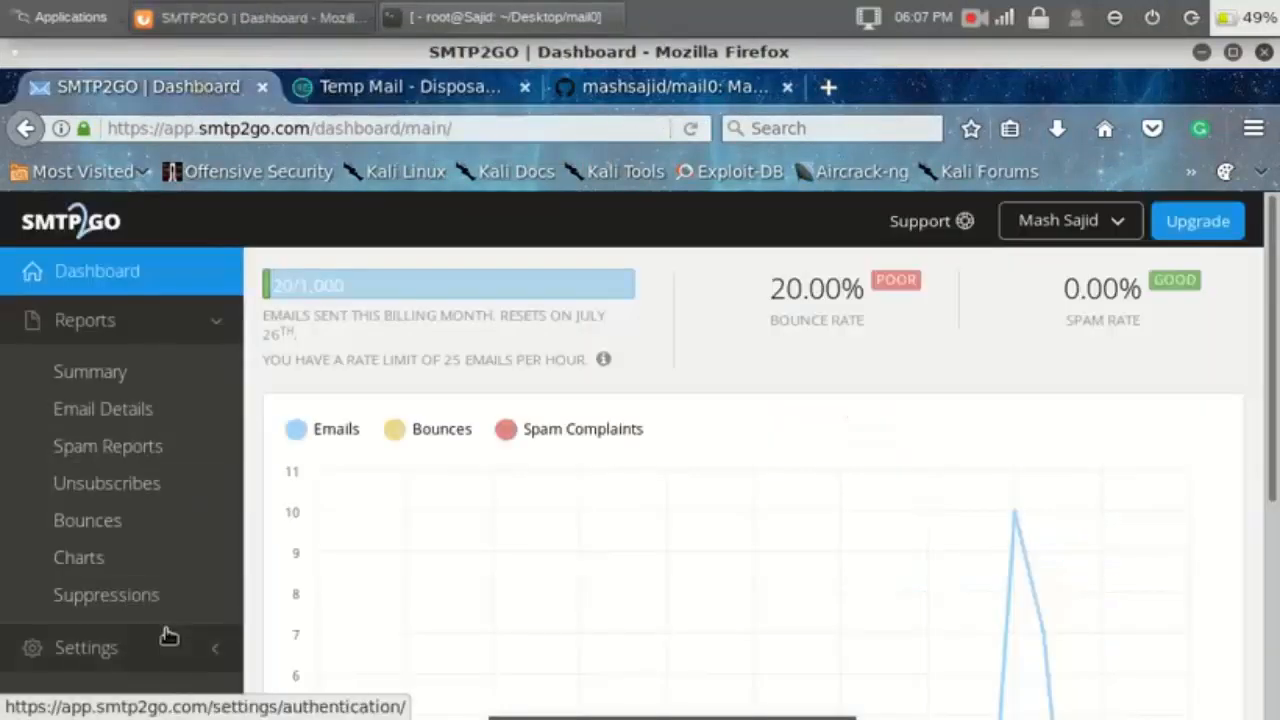
{"action": "mouse_move", "coordinate": [163, 663]}
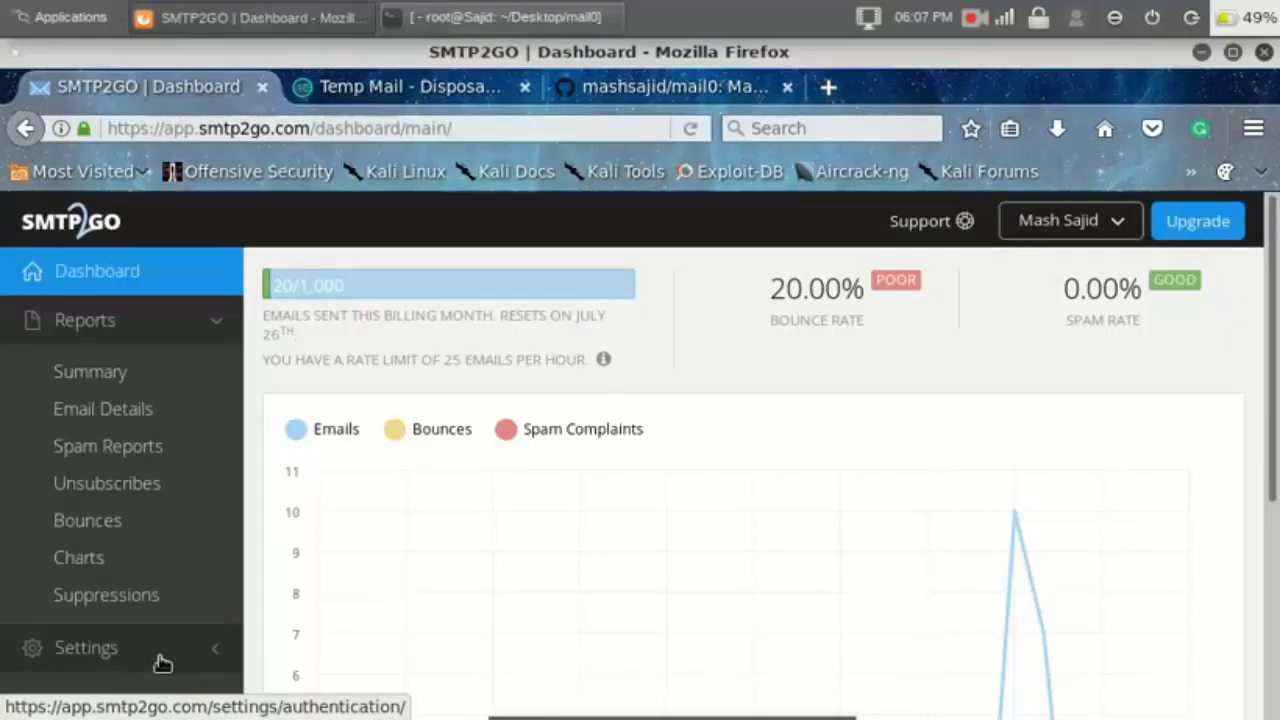
{"action": "left_click", "coordinate": [86, 647]}
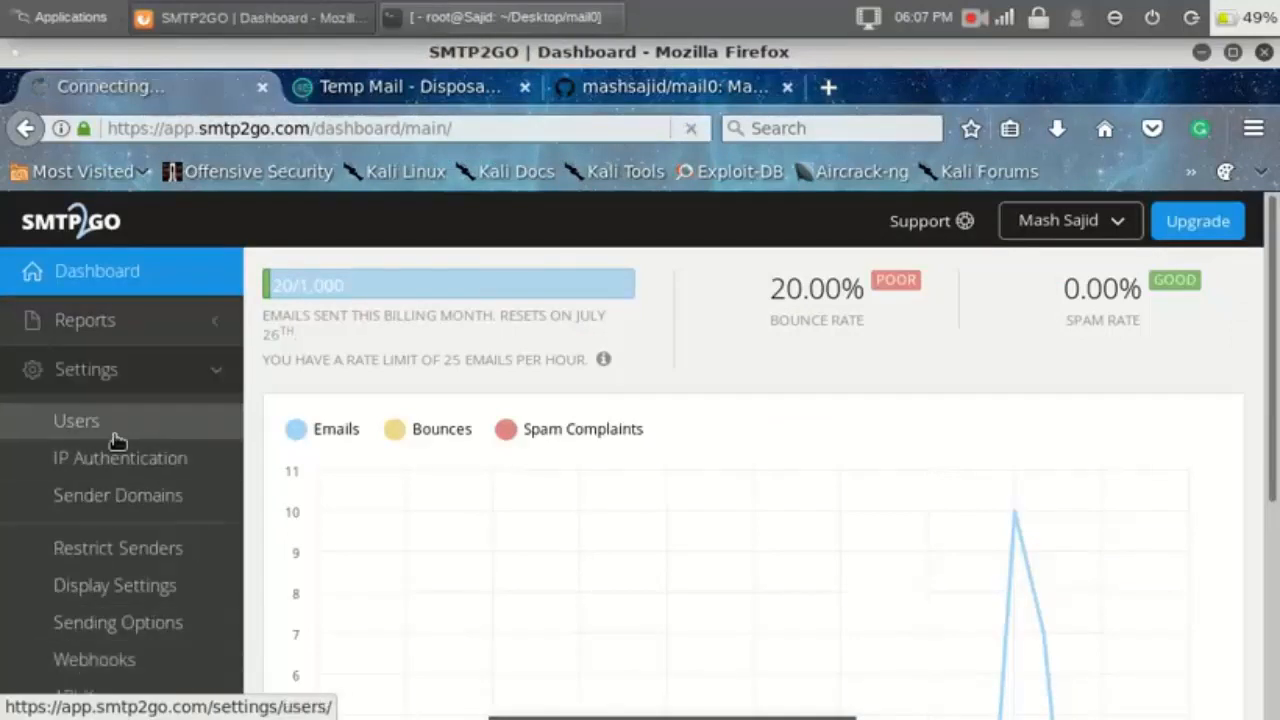
{"action": "left_click", "coordinate": [76, 420]}
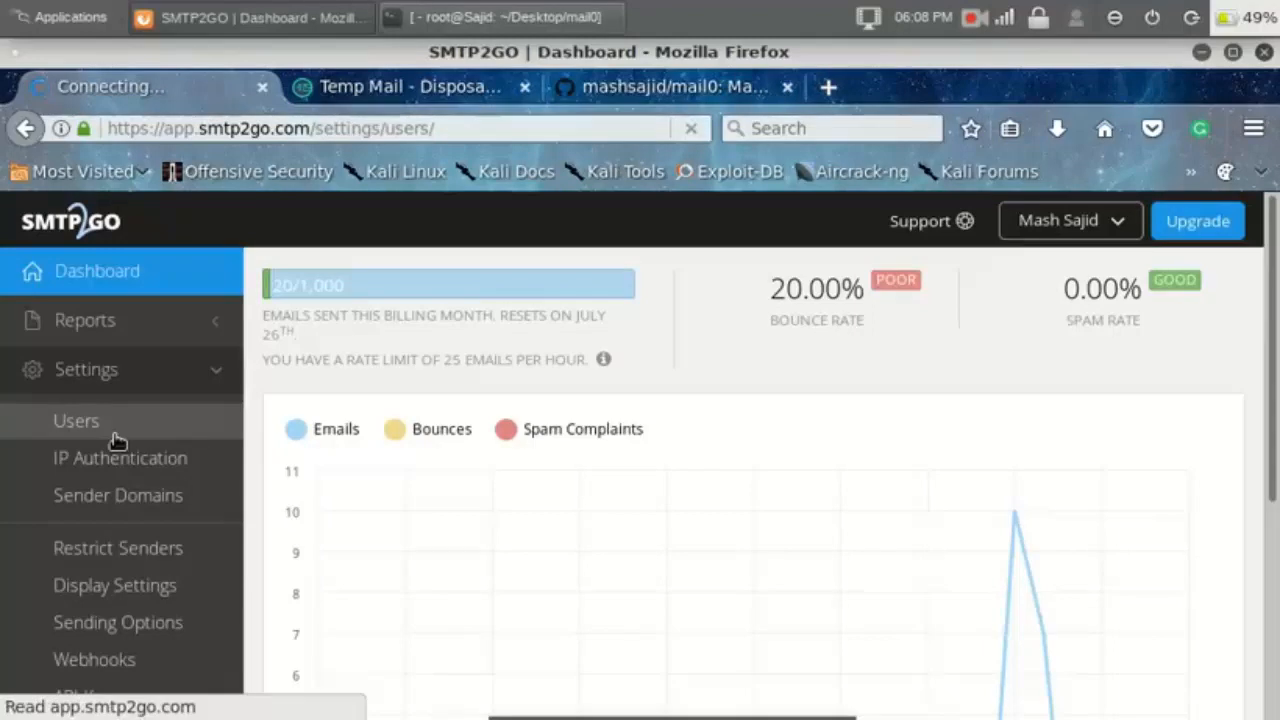
{"action": "left_click", "coordinate": [76, 420]}
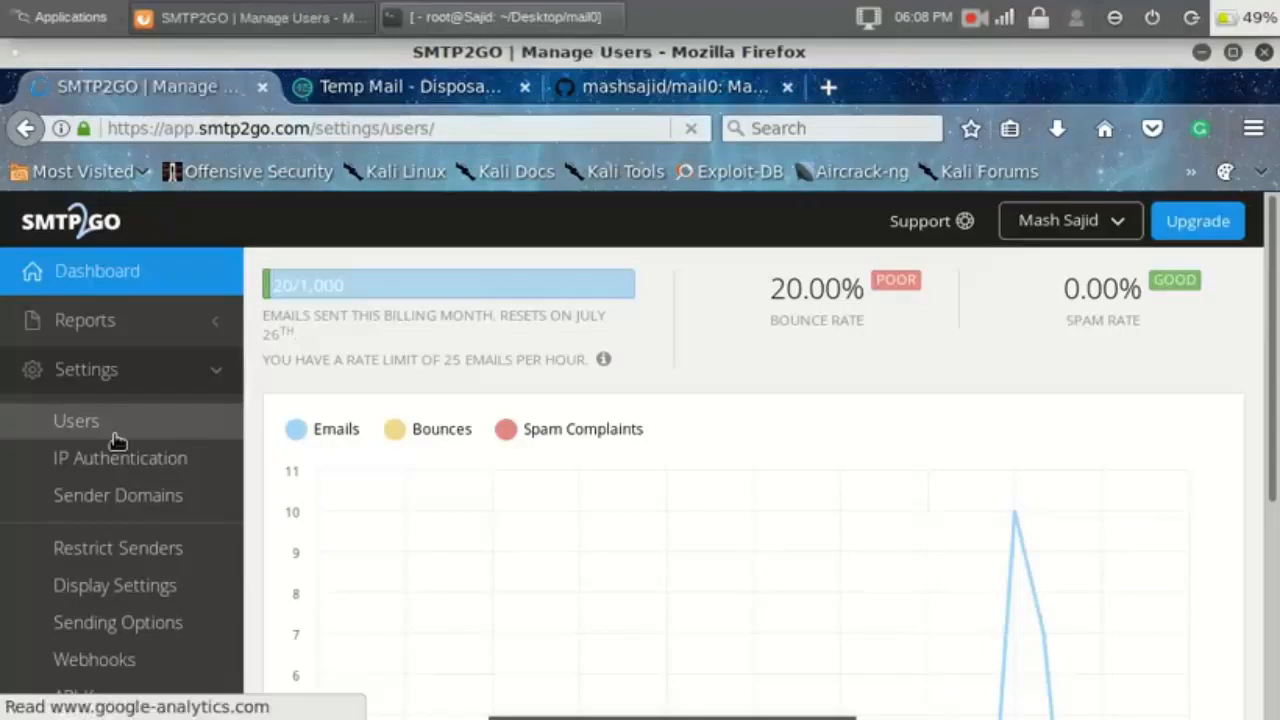
{"action": "left_click", "coordinate": [76, 420]}
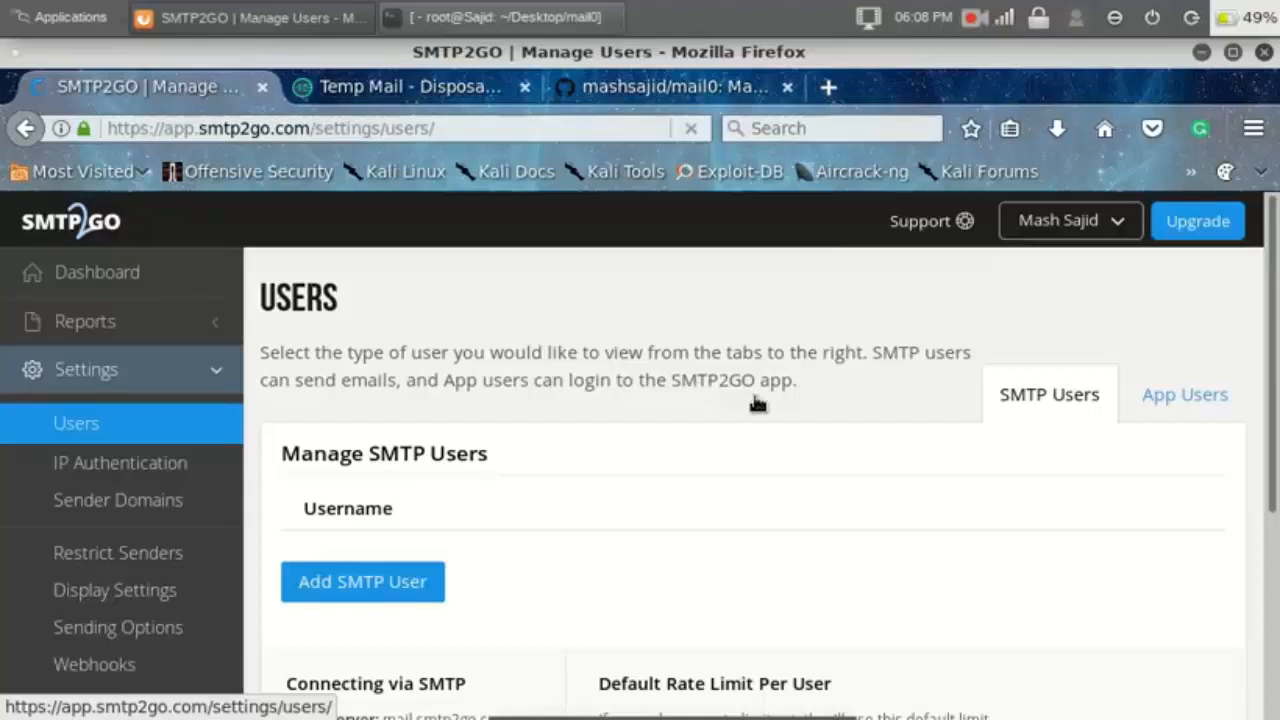
{"action": "scroll", "scroll_direction": "down", "scroll_amount": 3}
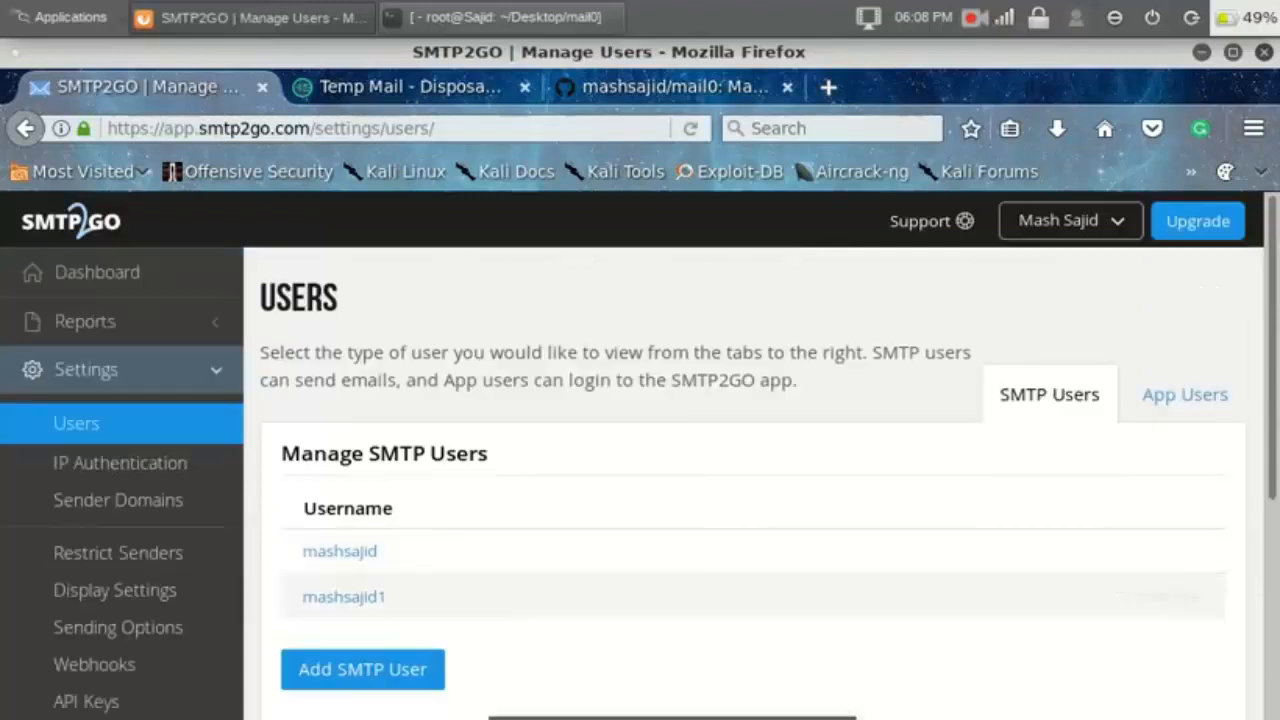
{"action": "left_click", "coordinate": [344, 596]}
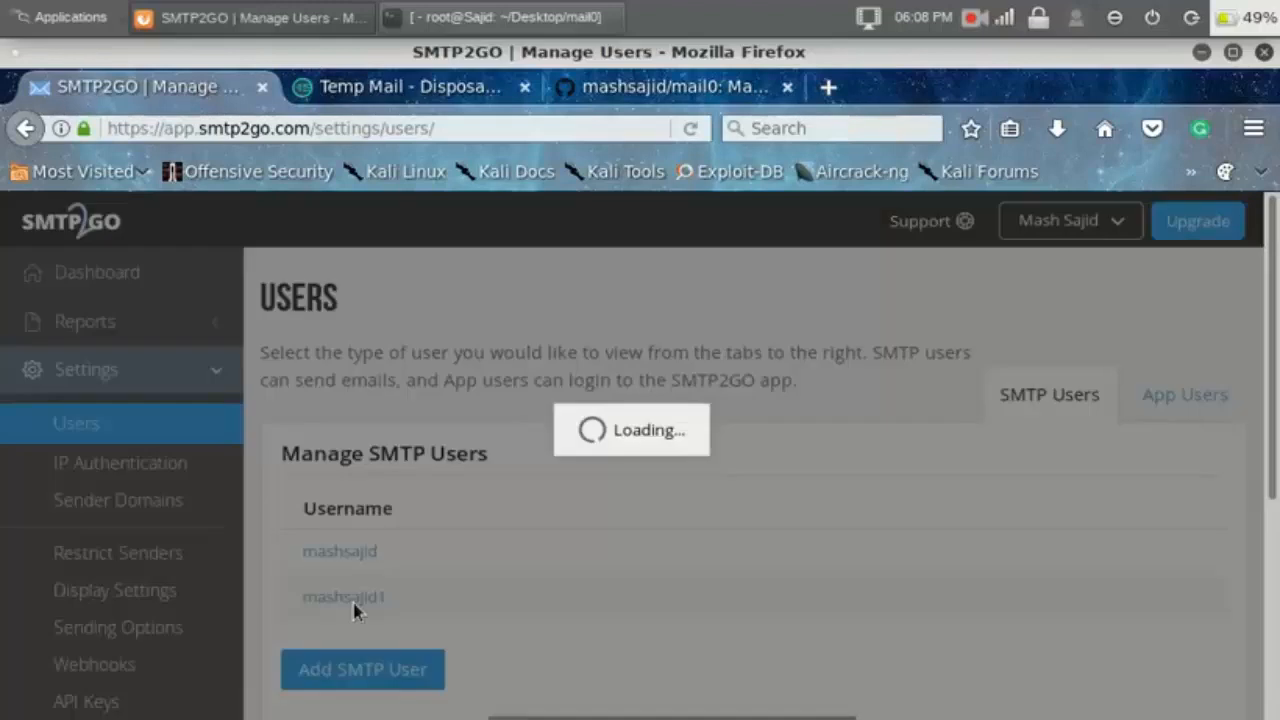
{"action": "left_click", "coordinate": [344, 596]}
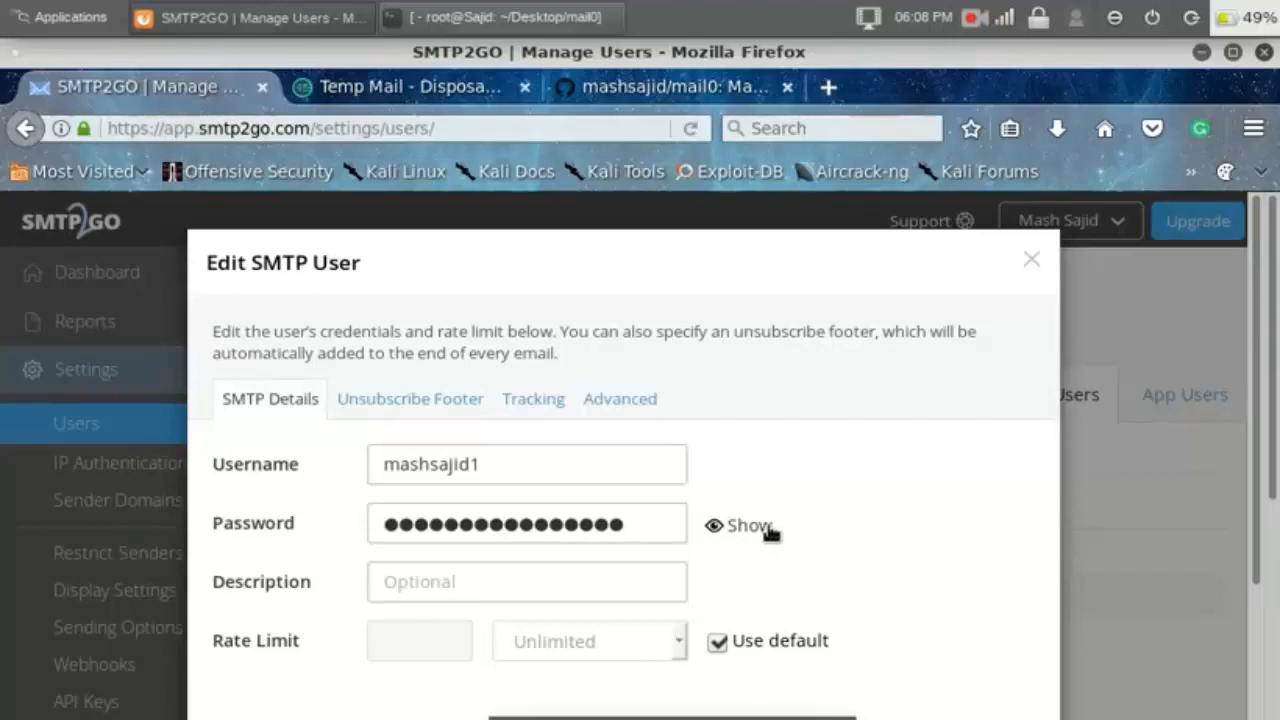
{"action": "left_click", "coordinate": [737, 525]}
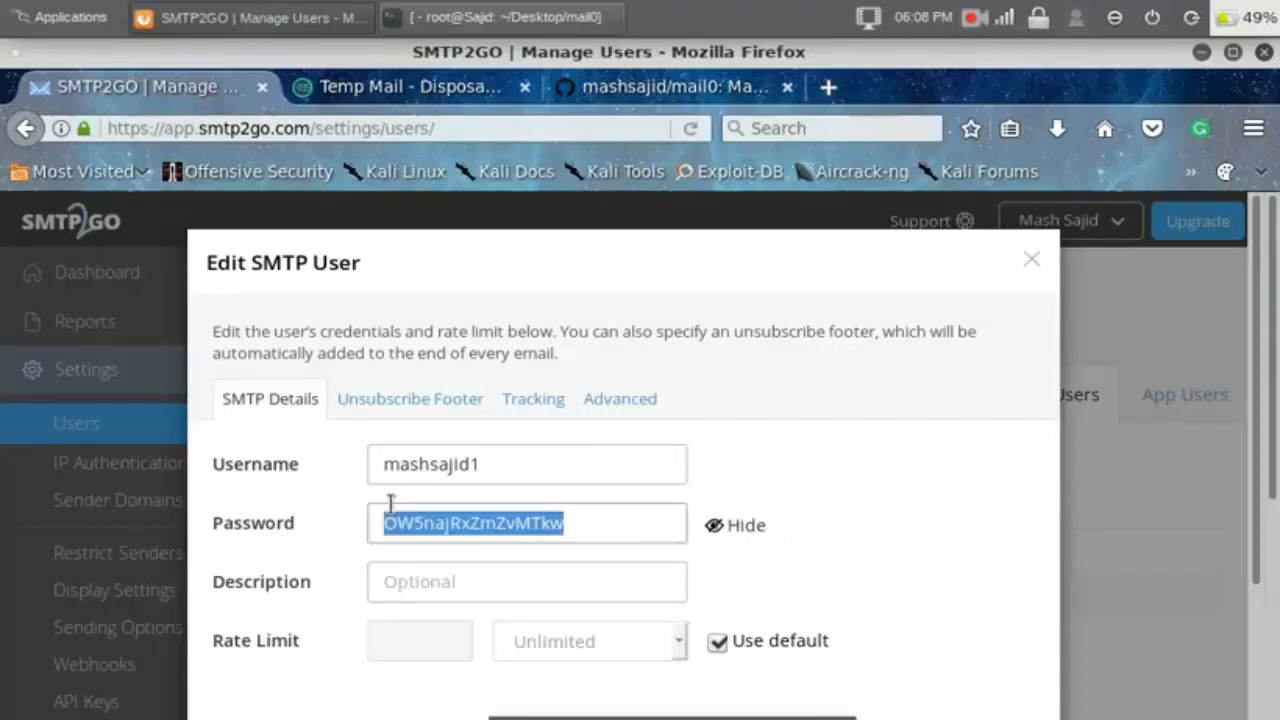
{"action": "mouse_move", "coordinate": [520, 262]}
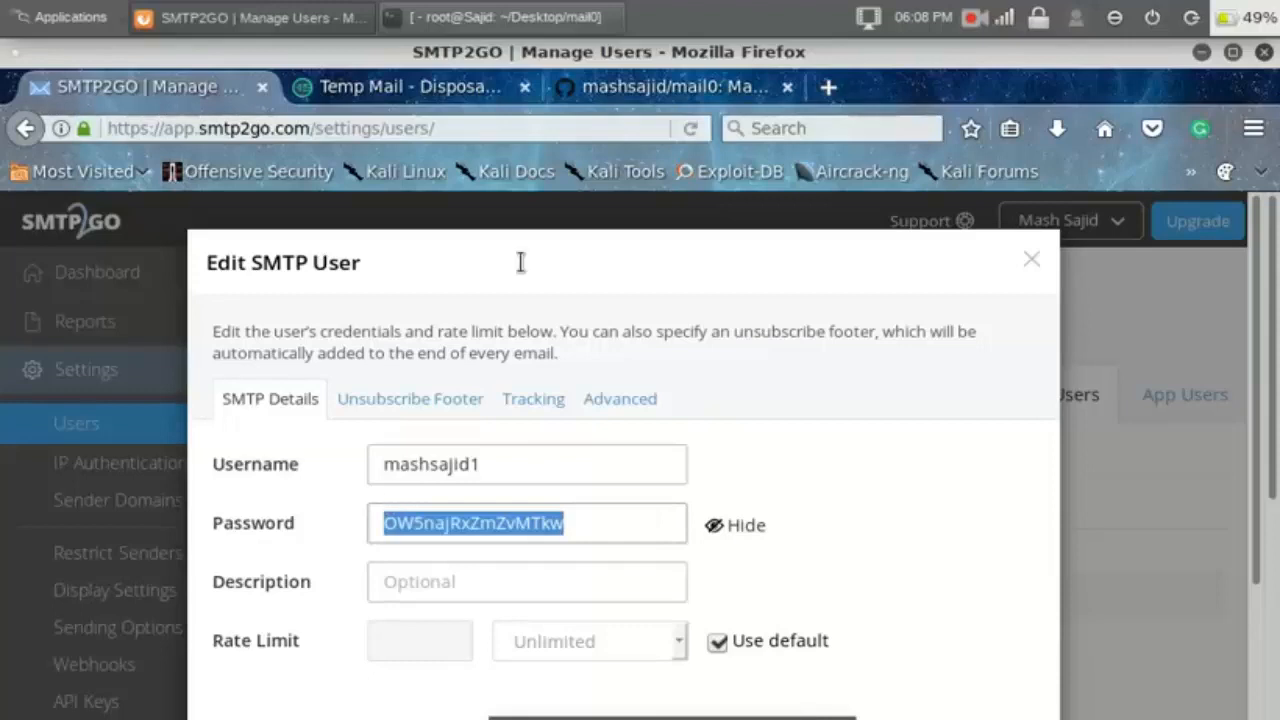
{"action": "mouse_move", "coordinate": [527, 188]}
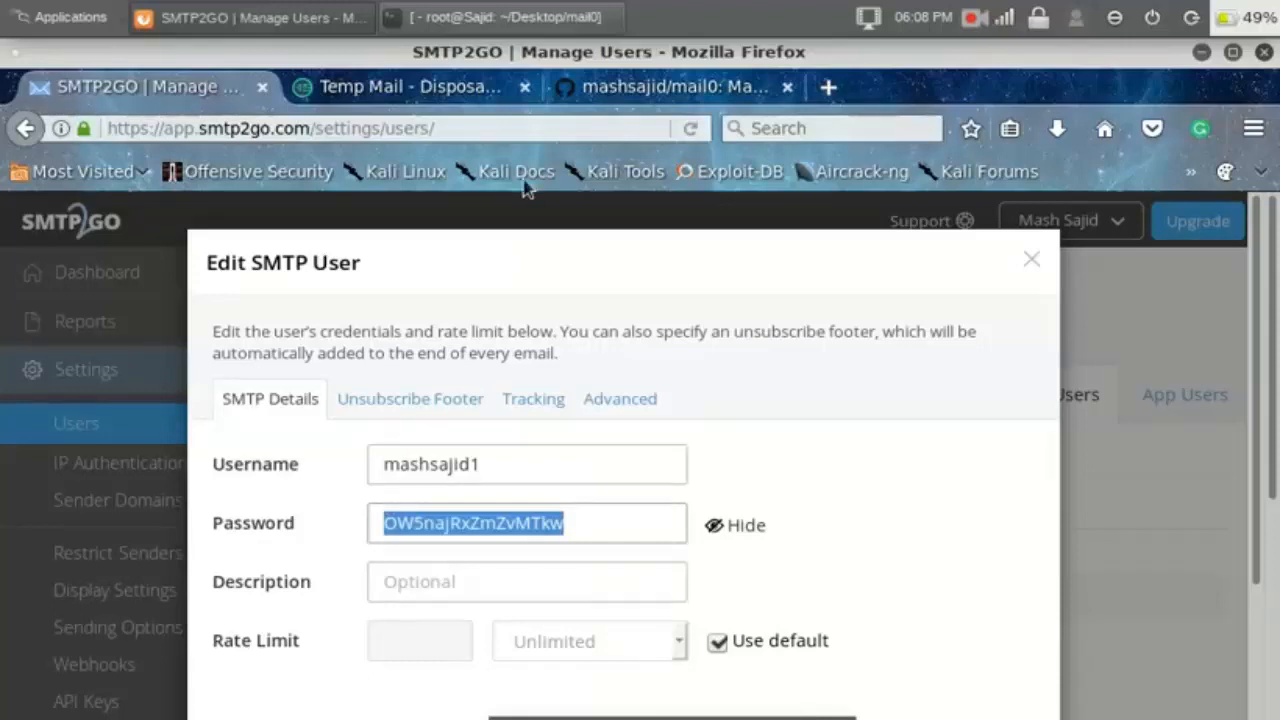
{"action": "left_click", "coordinate": [500, 17]}
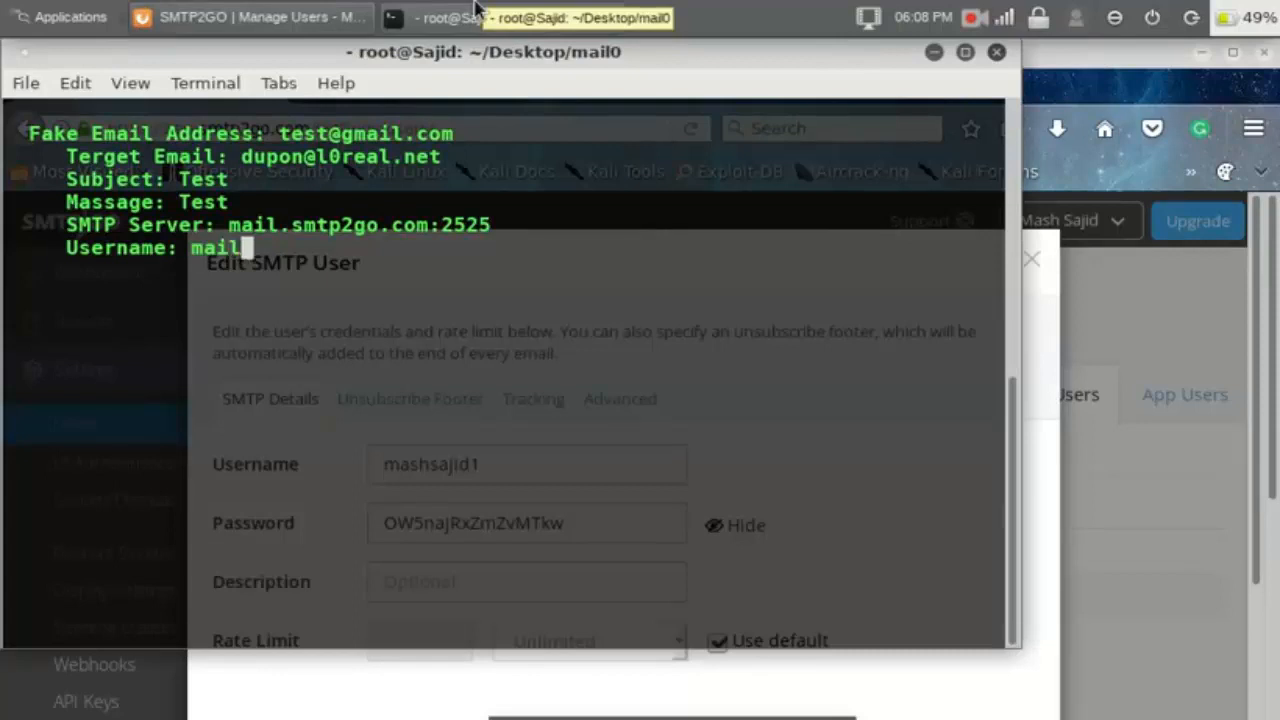
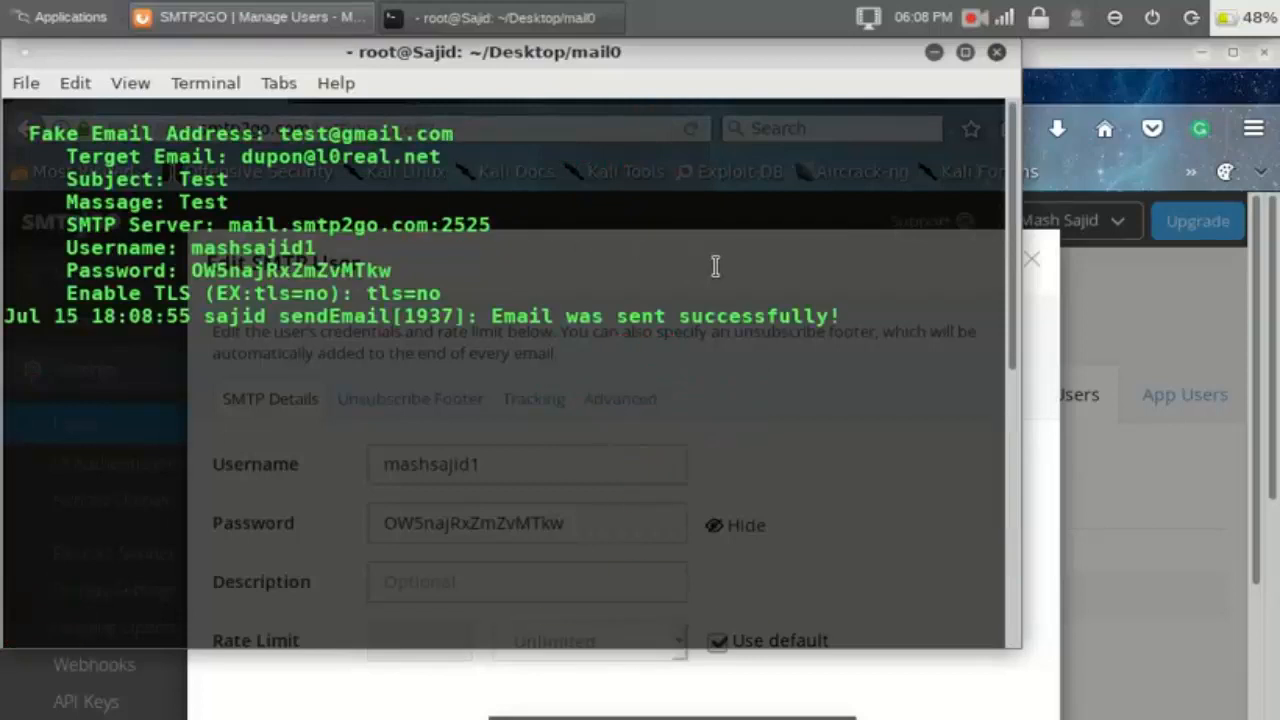
{"action": "mouse_move", "coordinate": [945, 80]}
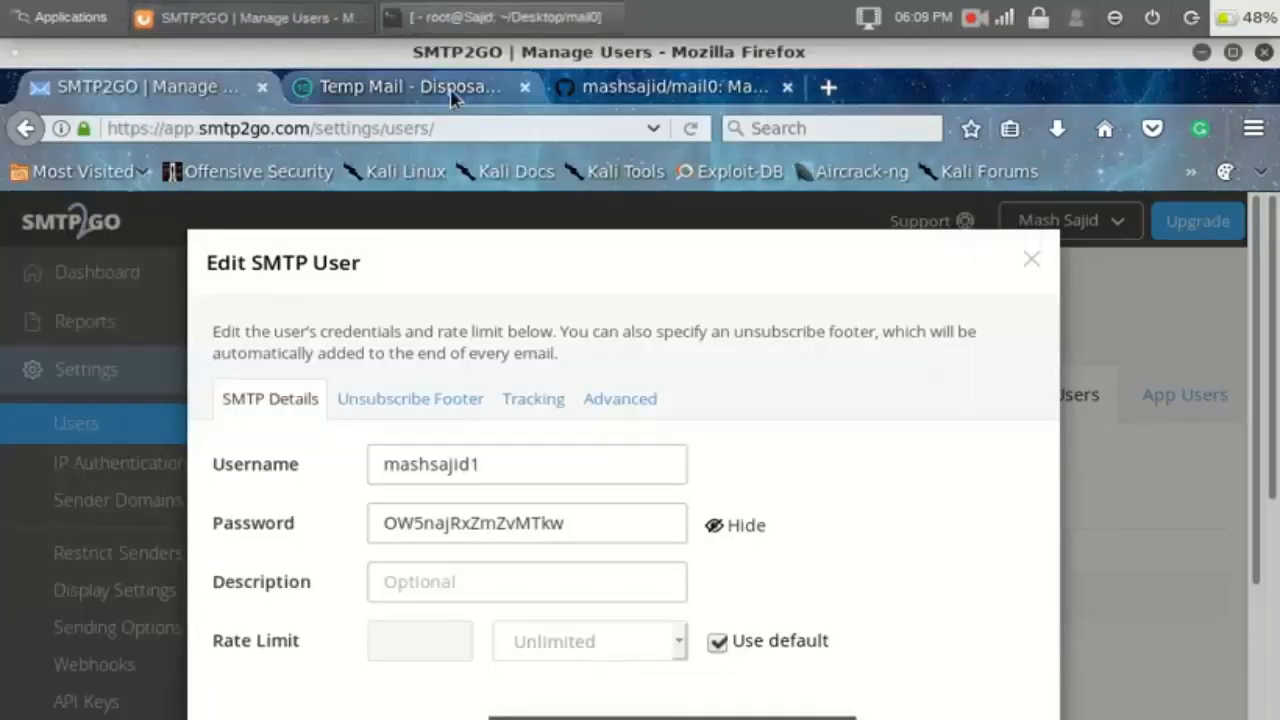
{"action": "left_click", "coordinate": [410, 87]}
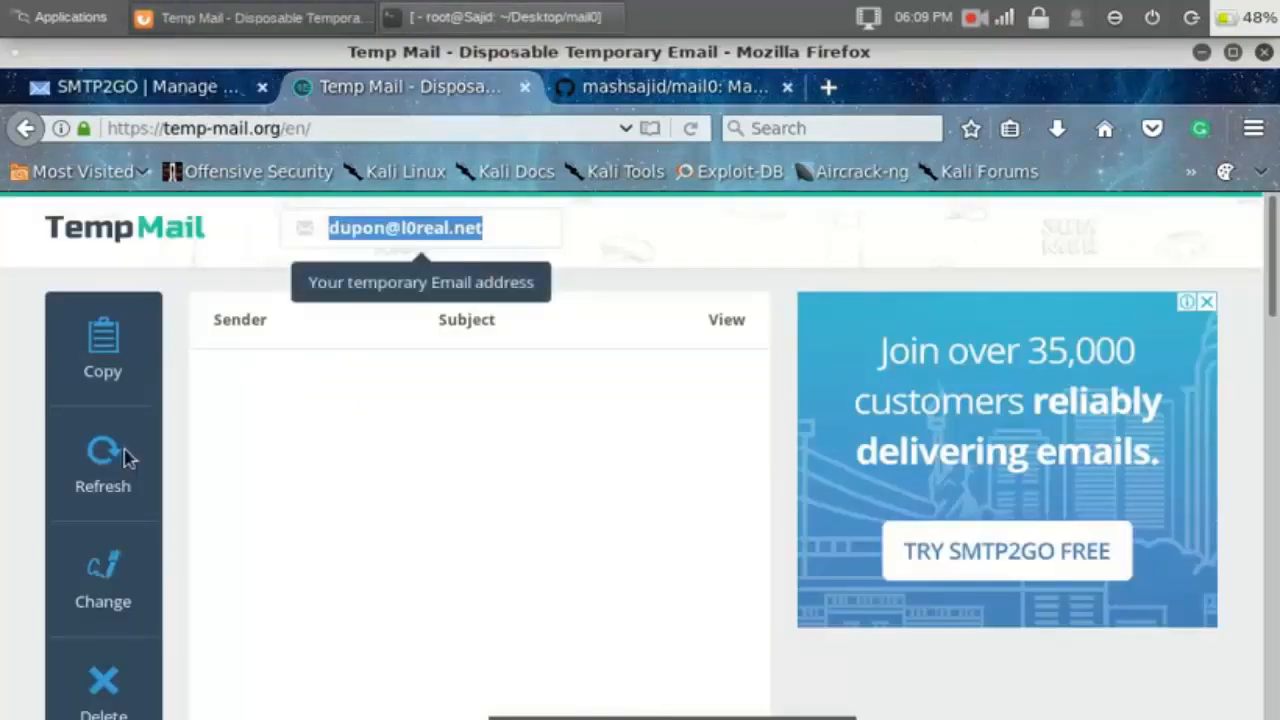
{"action": "left_click", "coordinate": [102, 460]}
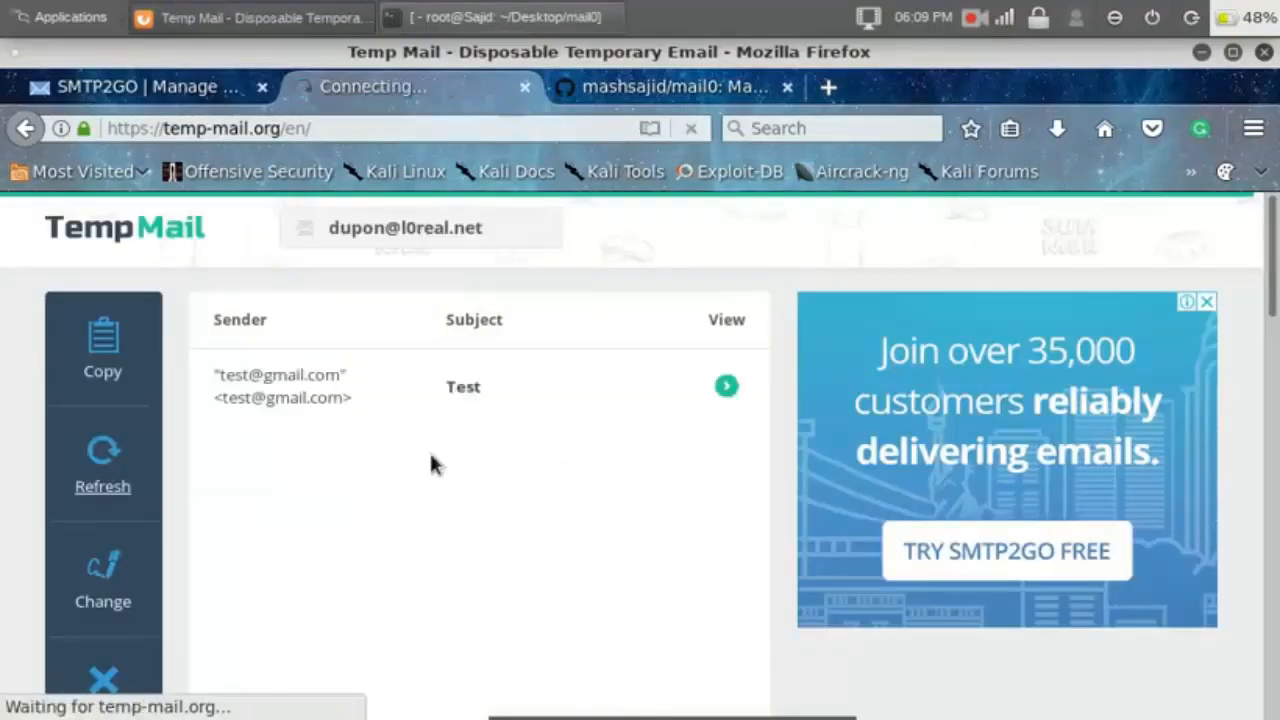